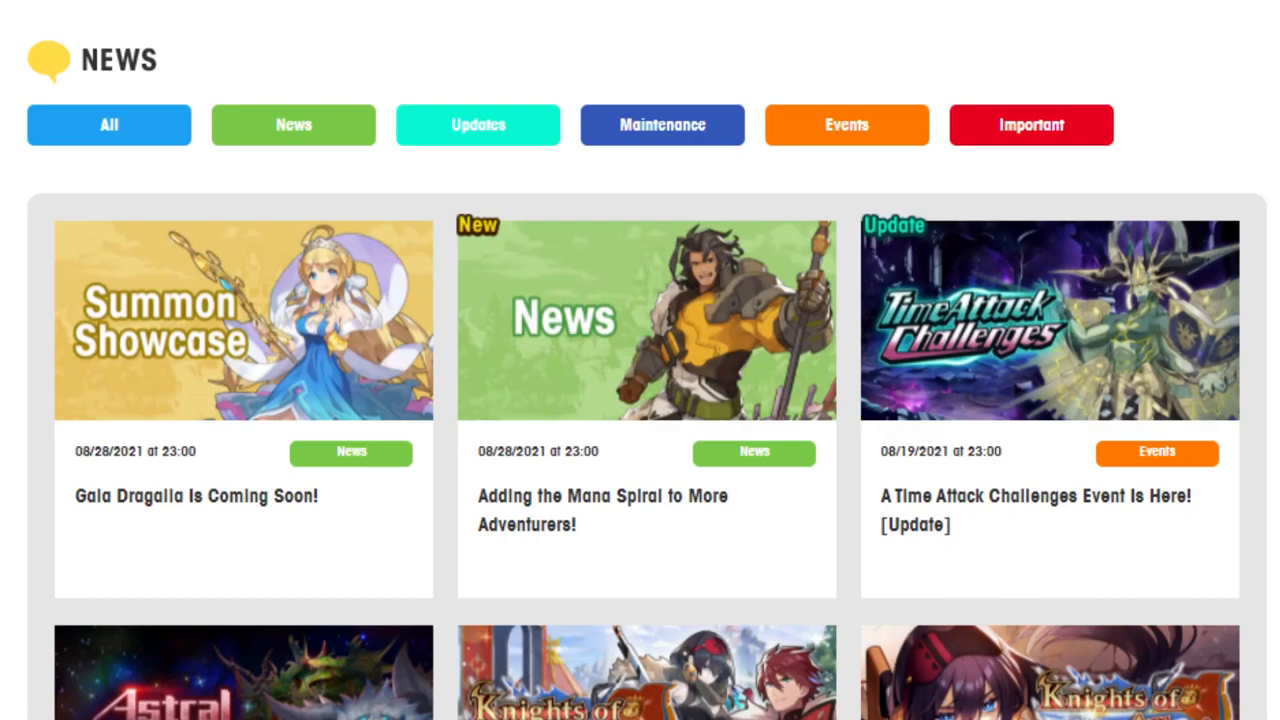
pyautogui.moveTo(196, 428)
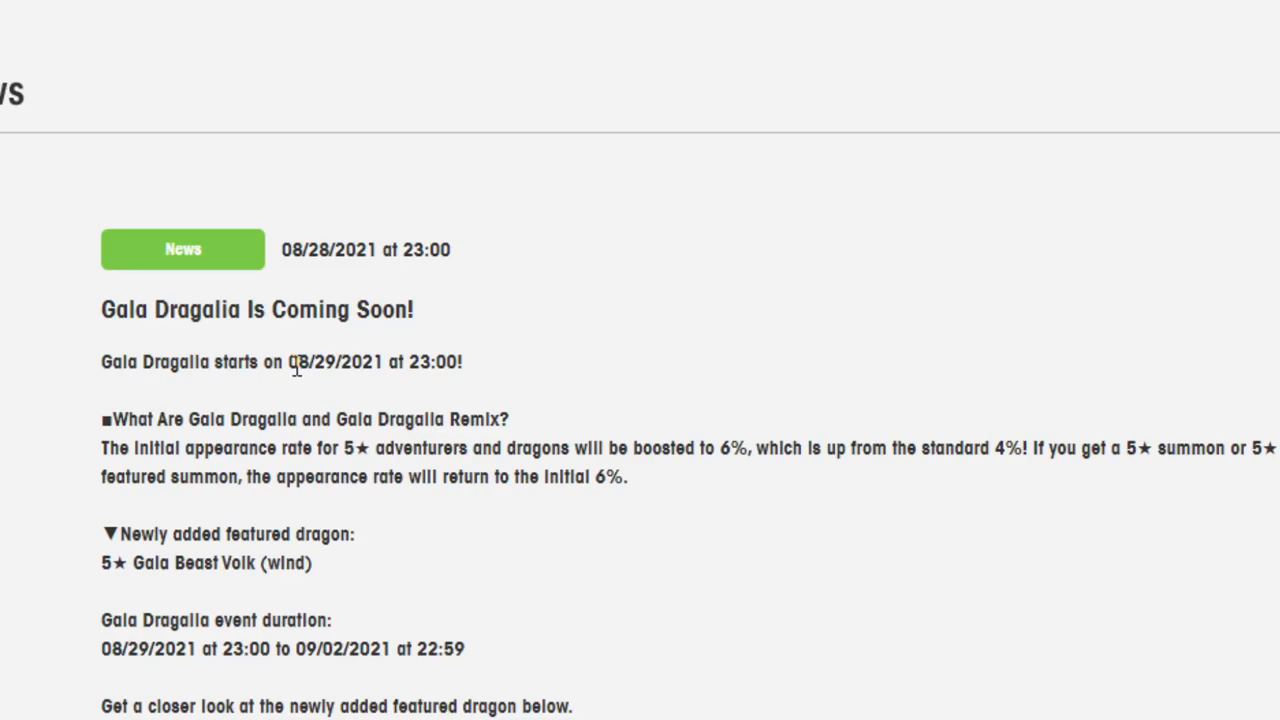
pyautogui.scroll(-3)
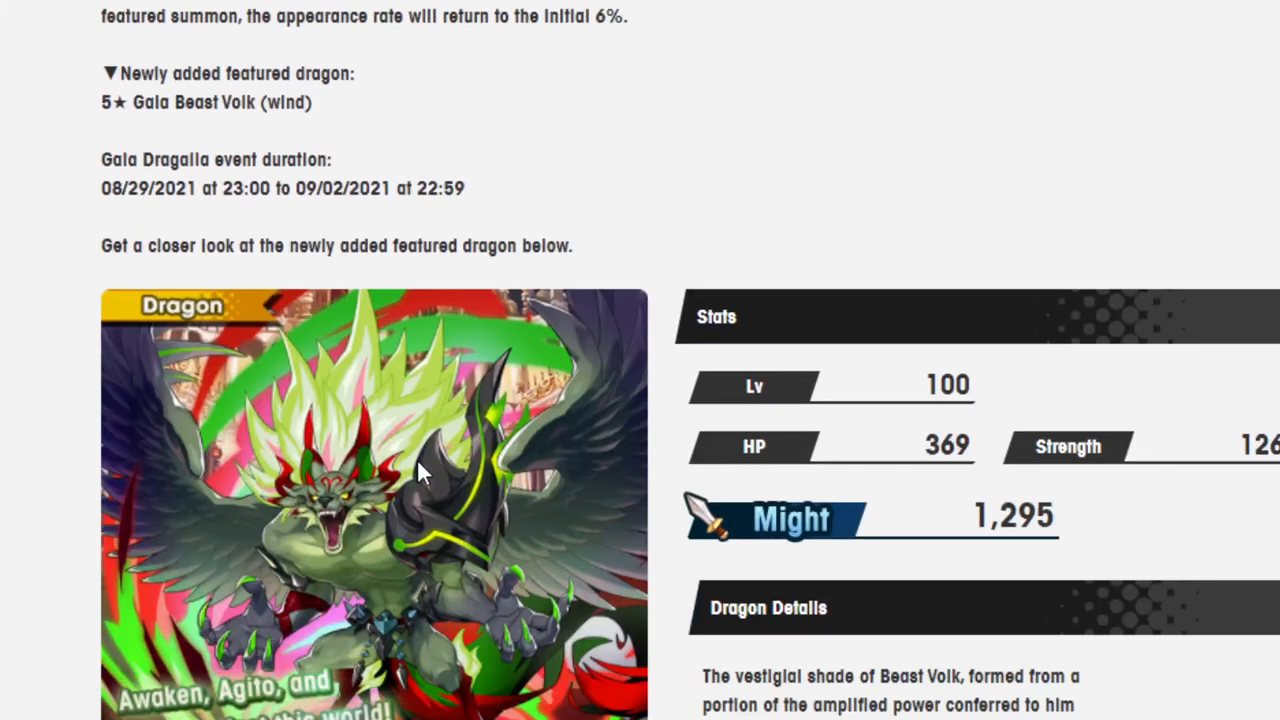
pyautogui.scroll(-3)
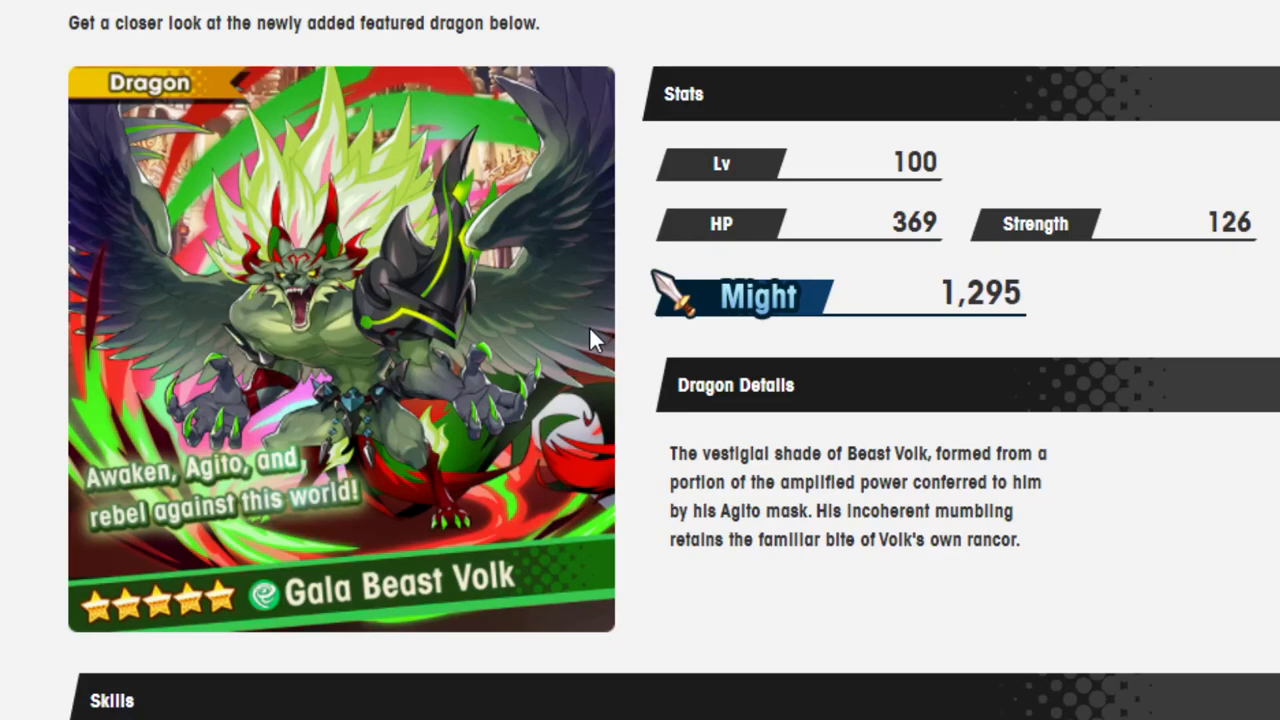
pyautogui.moveTo(592, 374)
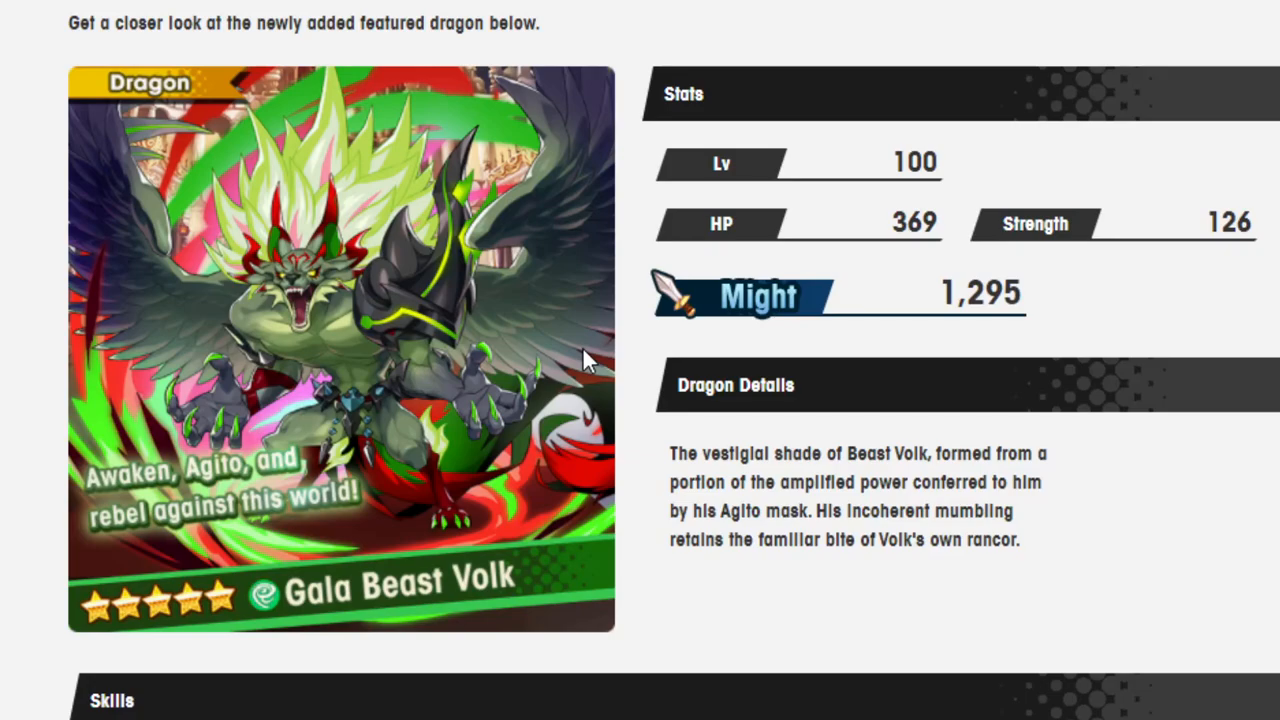
pyautogui.scroll(-3)
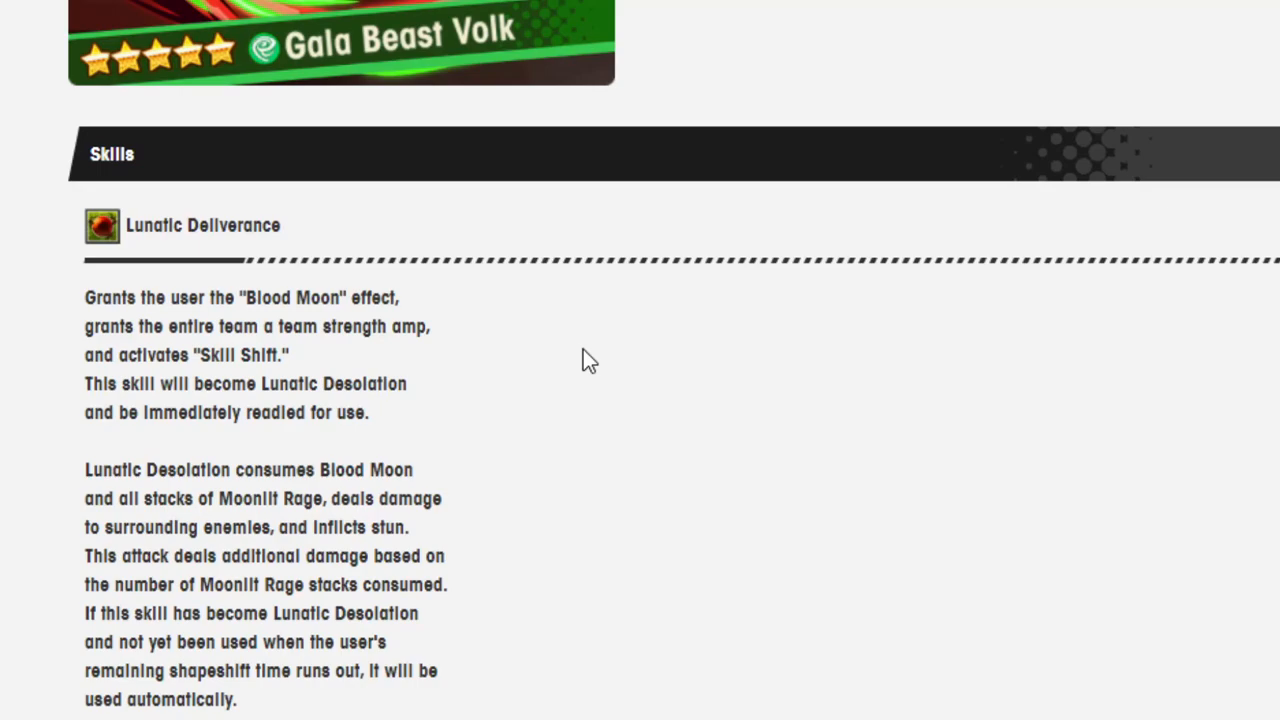
pyautogui.scroll(-3)
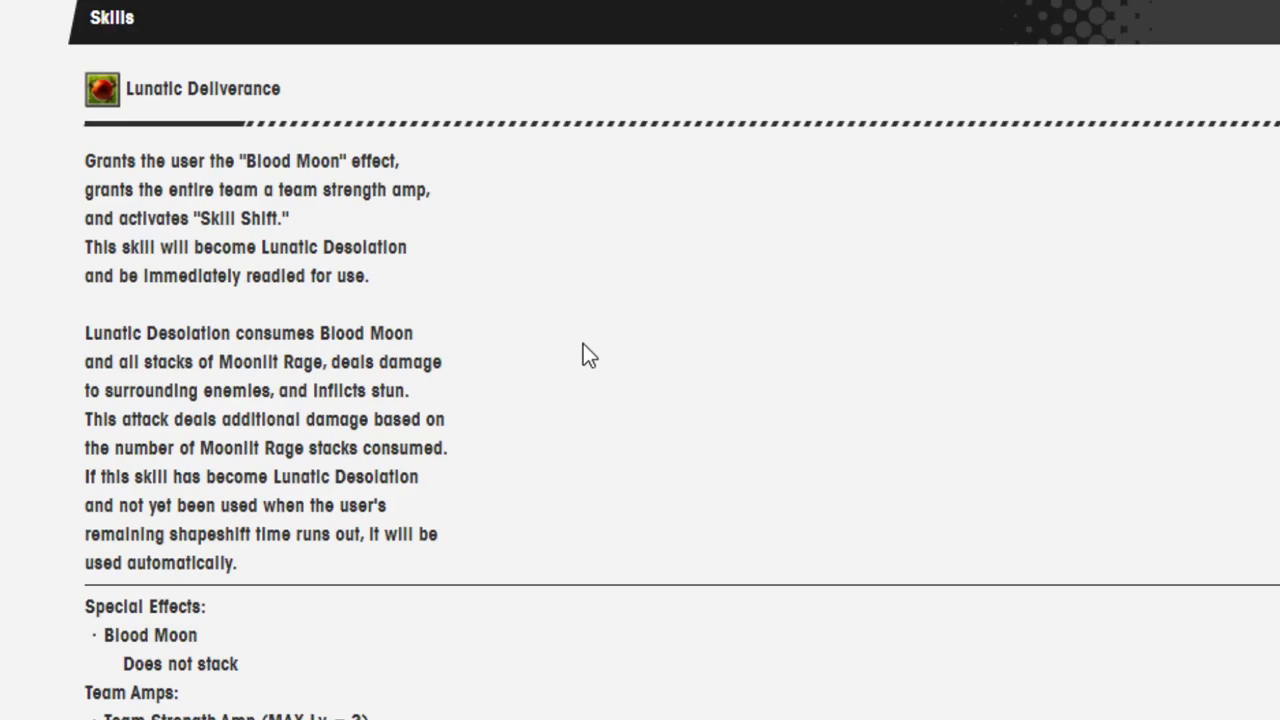
pyautogui.scroll(-3)
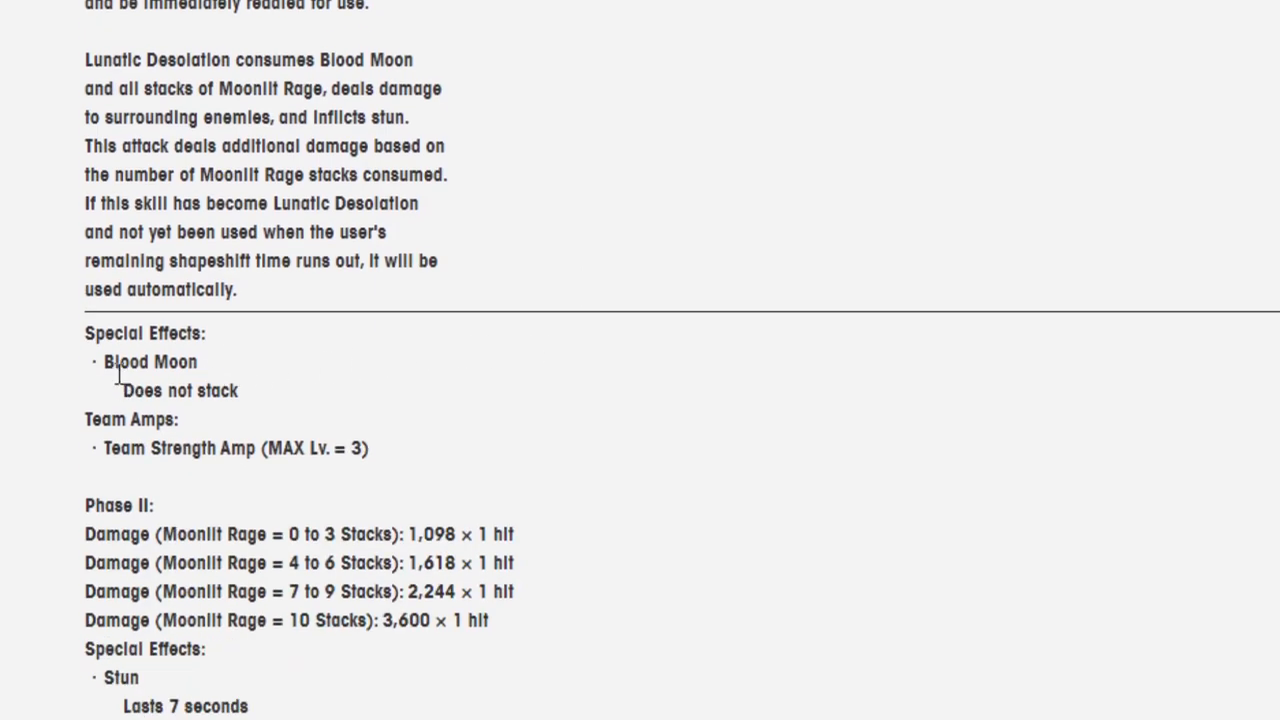
pyautogui.scroll(-3)
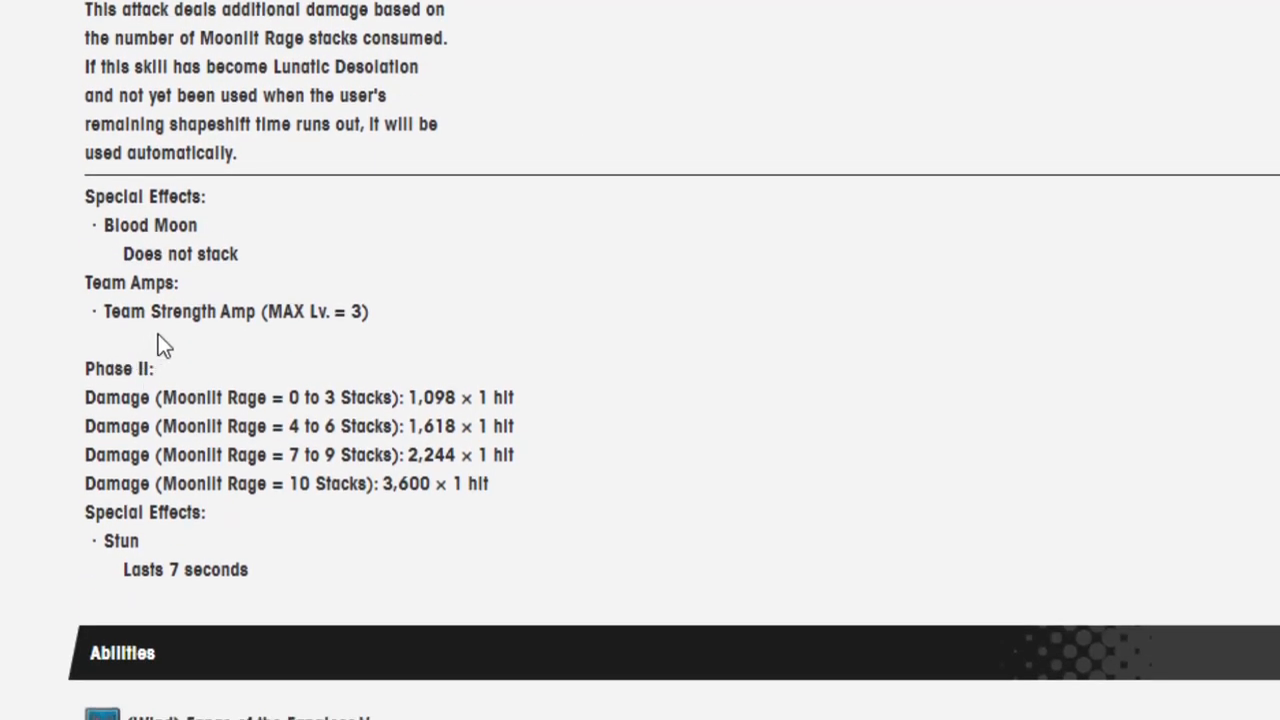
pyautogui.scroll(-3)
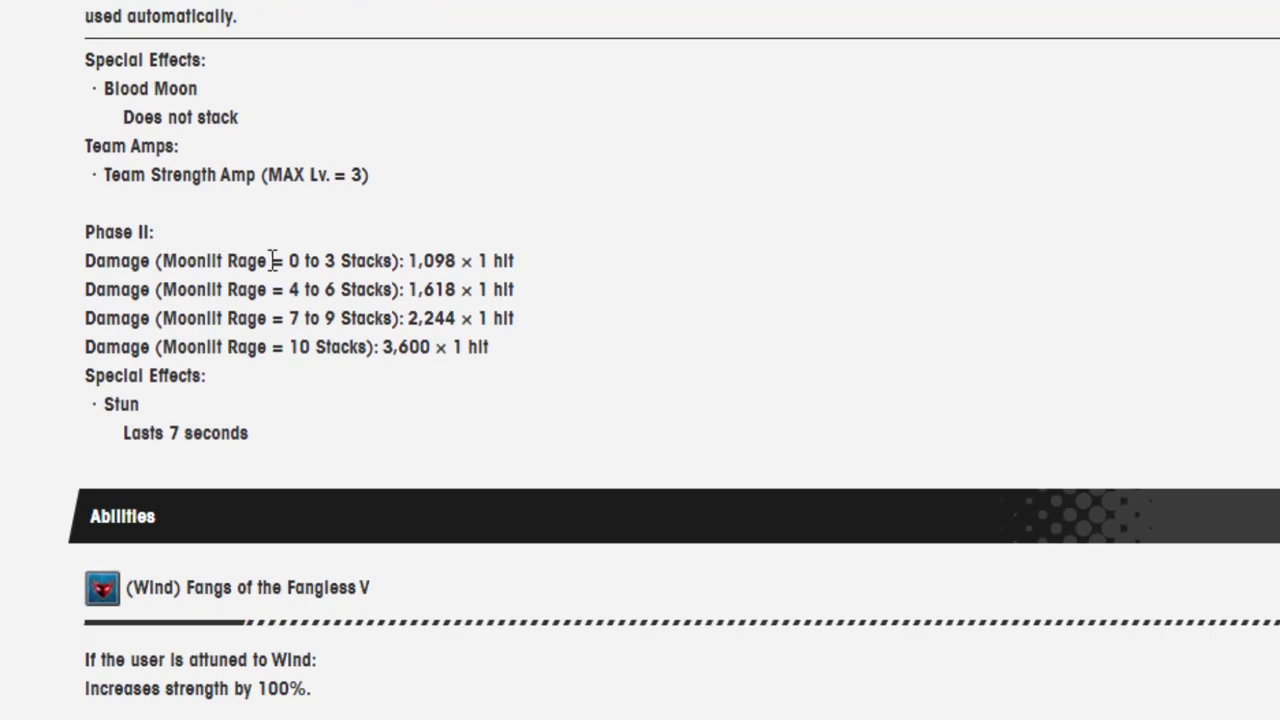
pyautogui.moveTo(434, 248)
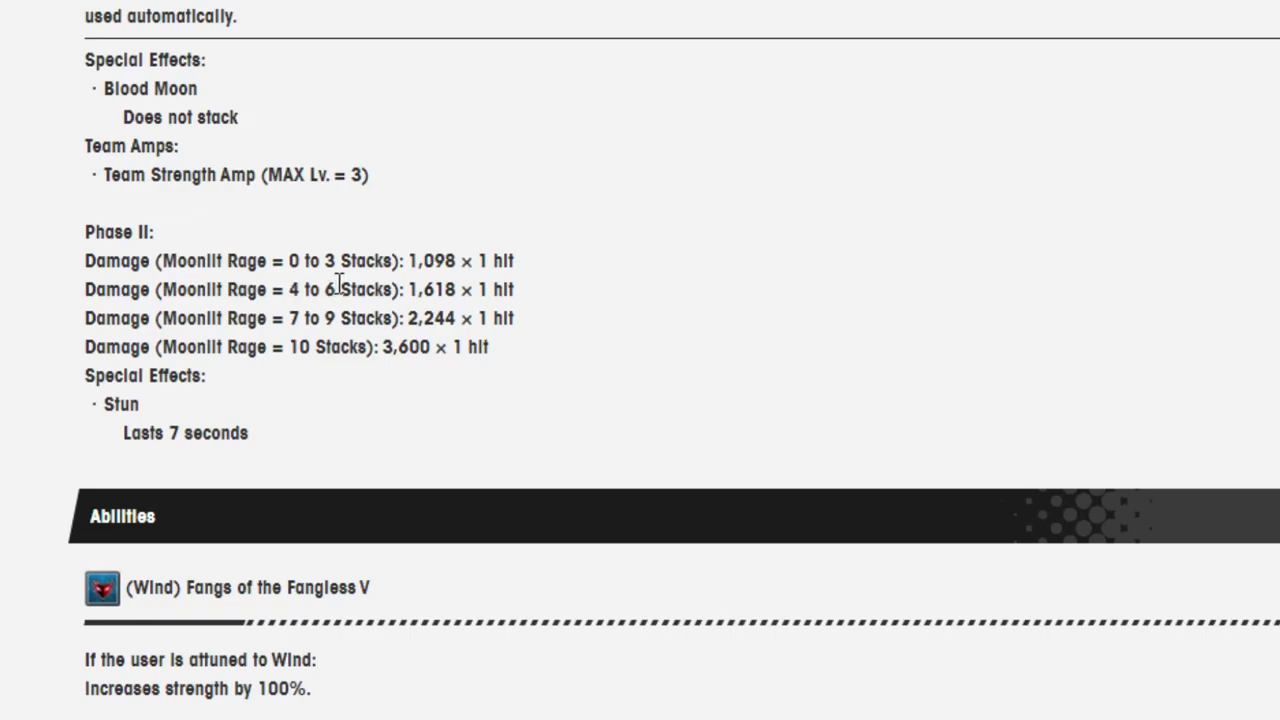
pyautogui.moveTo(464, 284)
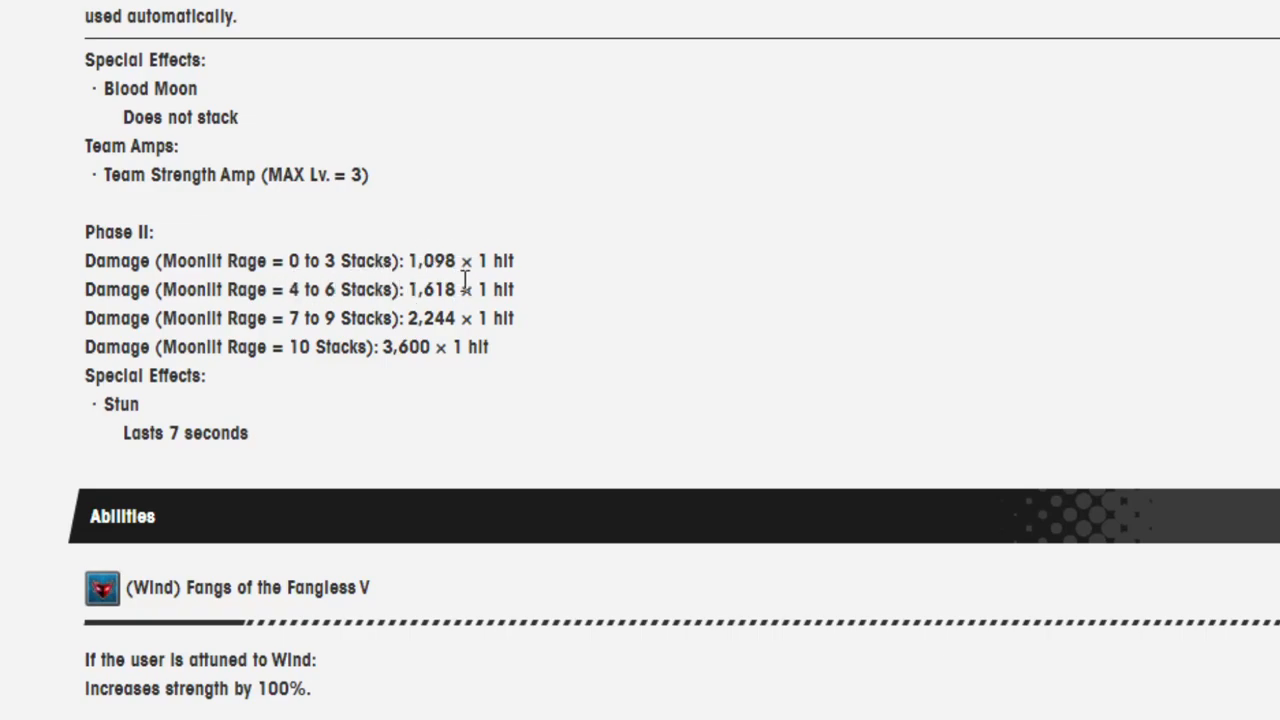
pyautogui.moveTo(344, 310)
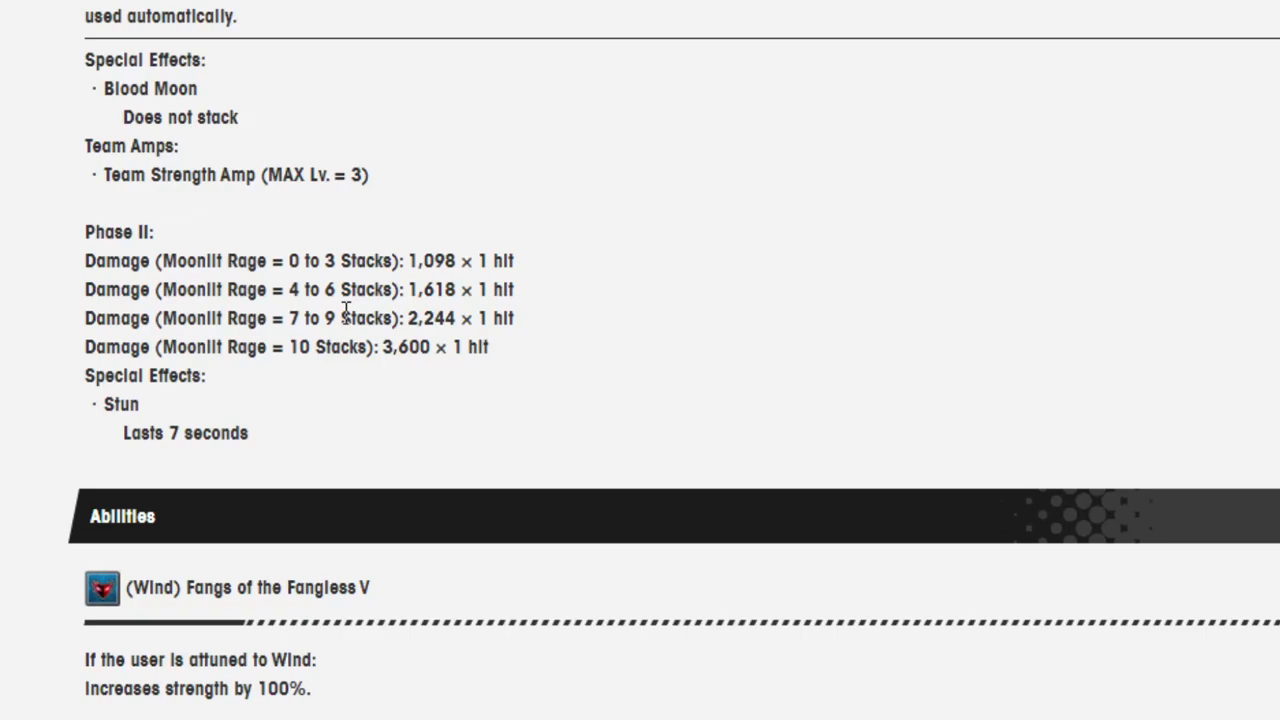
pyautogui.moveTo(384, 300)
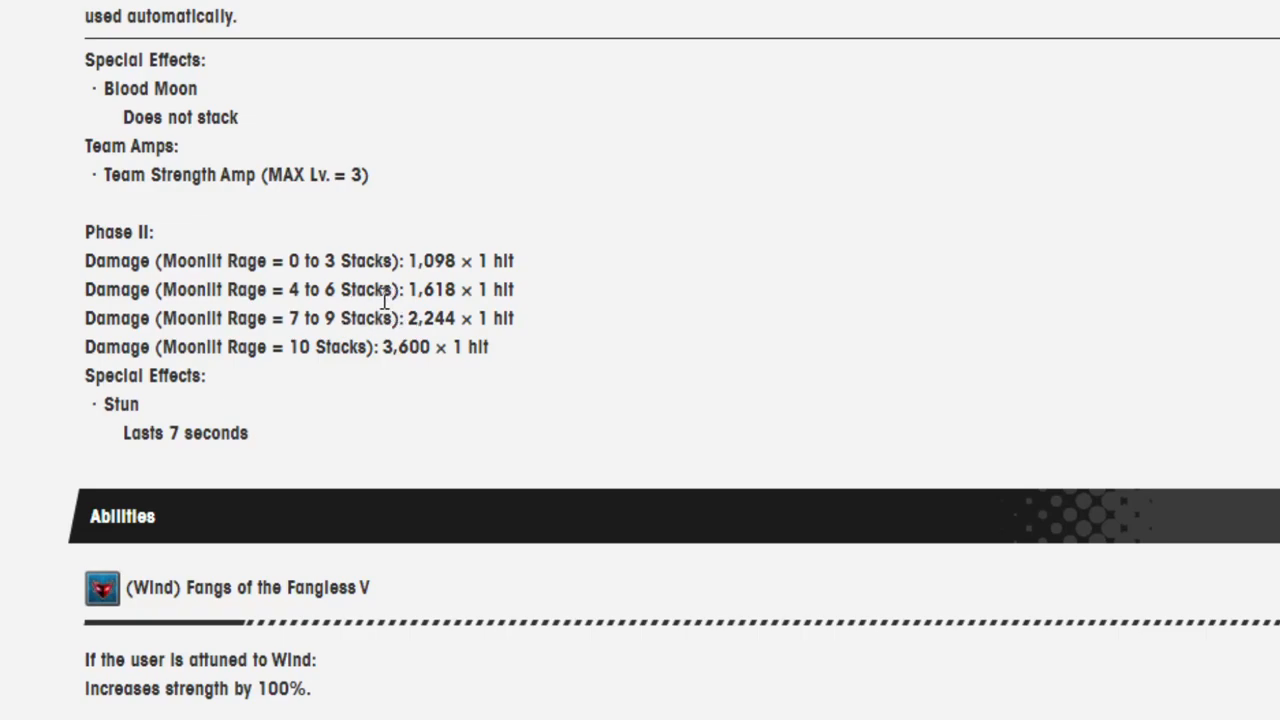
pyautogui.moveTo(276, 348)
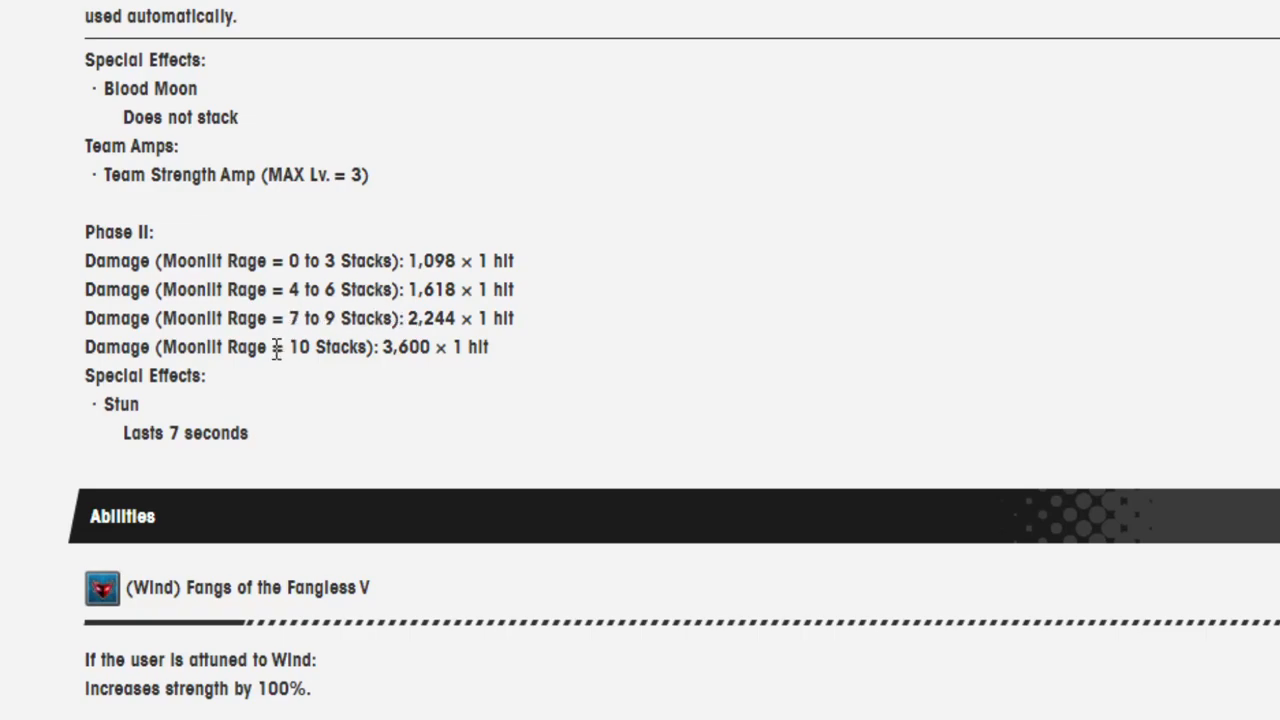
pyautogui.moveTo(344, 248)
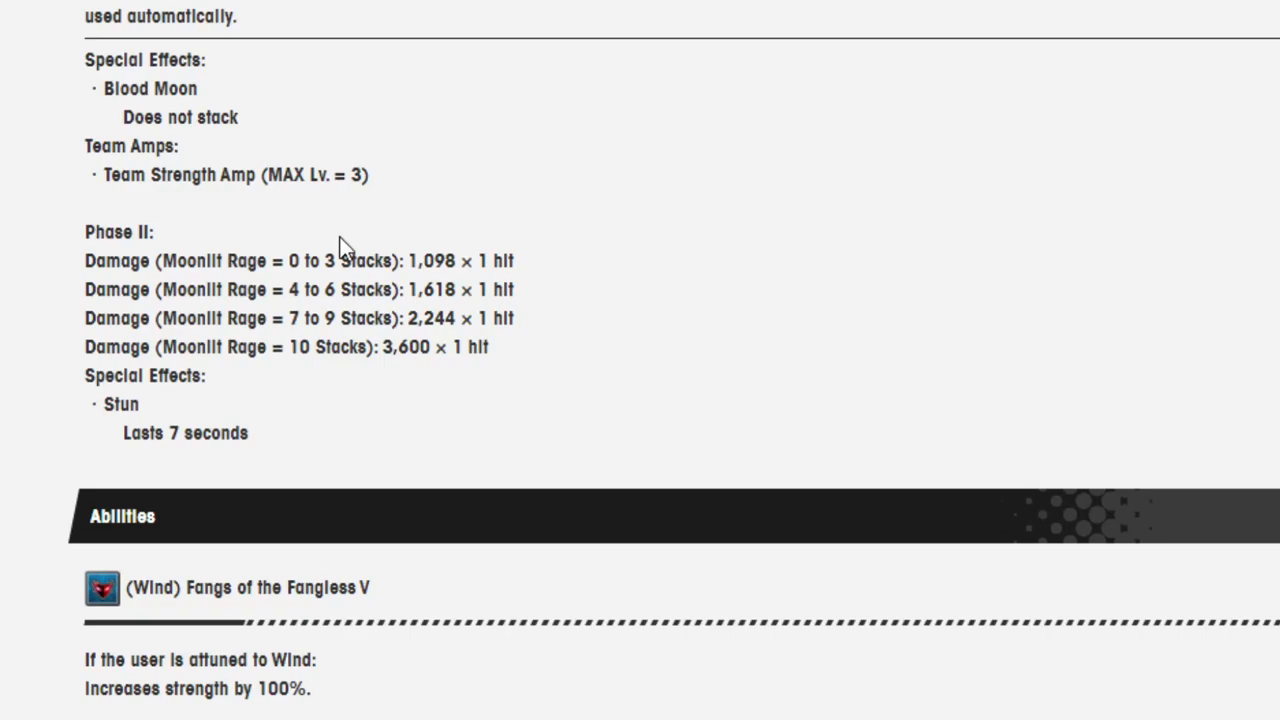
pyautogui.scroll(-3)
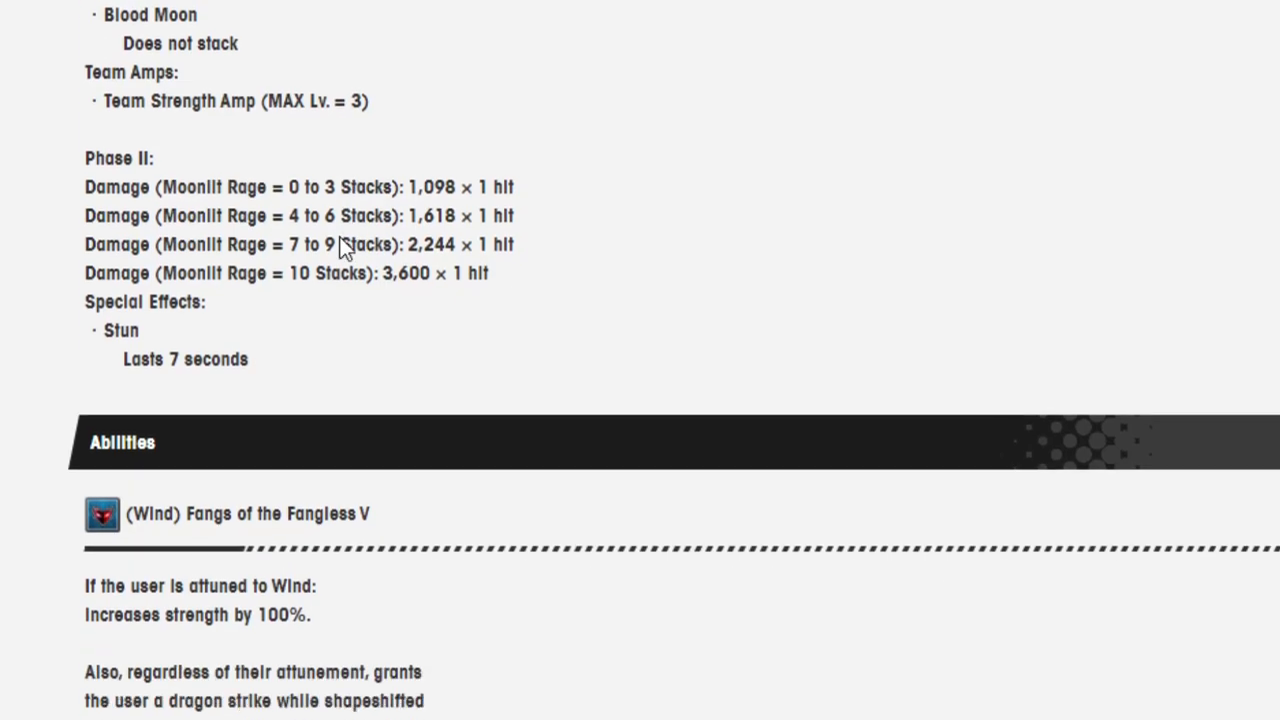
pyautogui.scroll(-3)
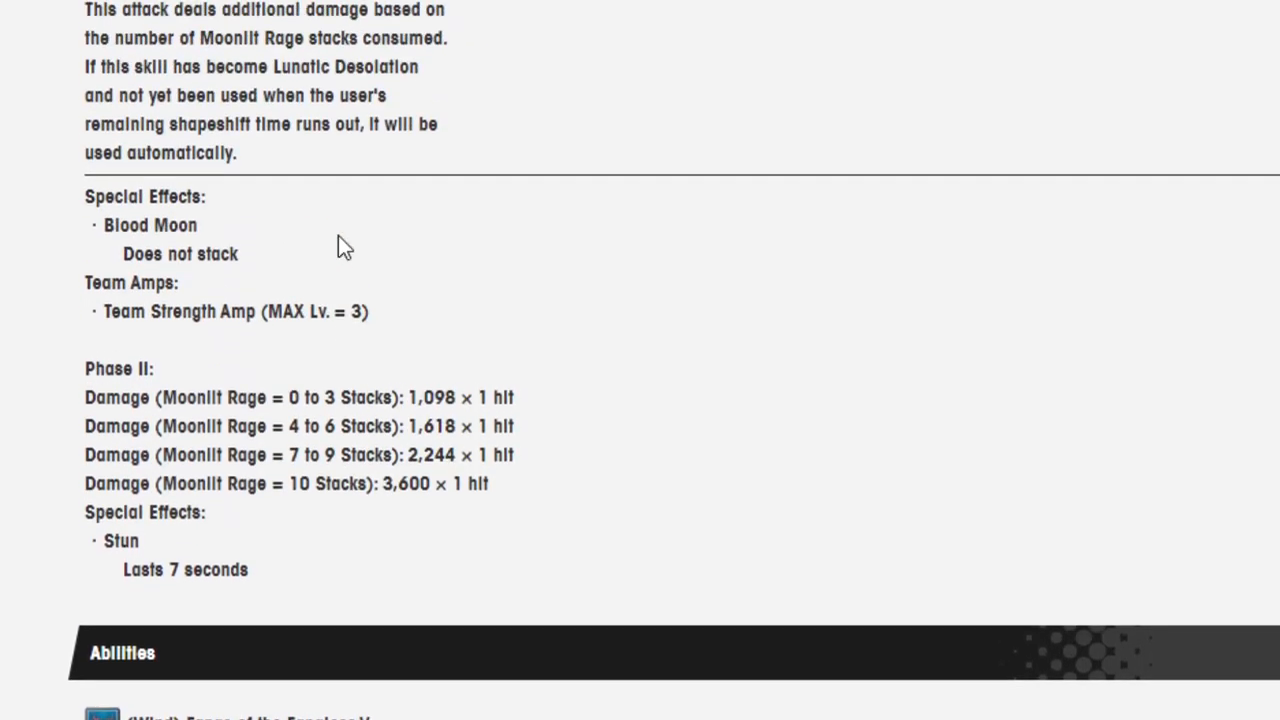
pyautogui.scroll(-3)
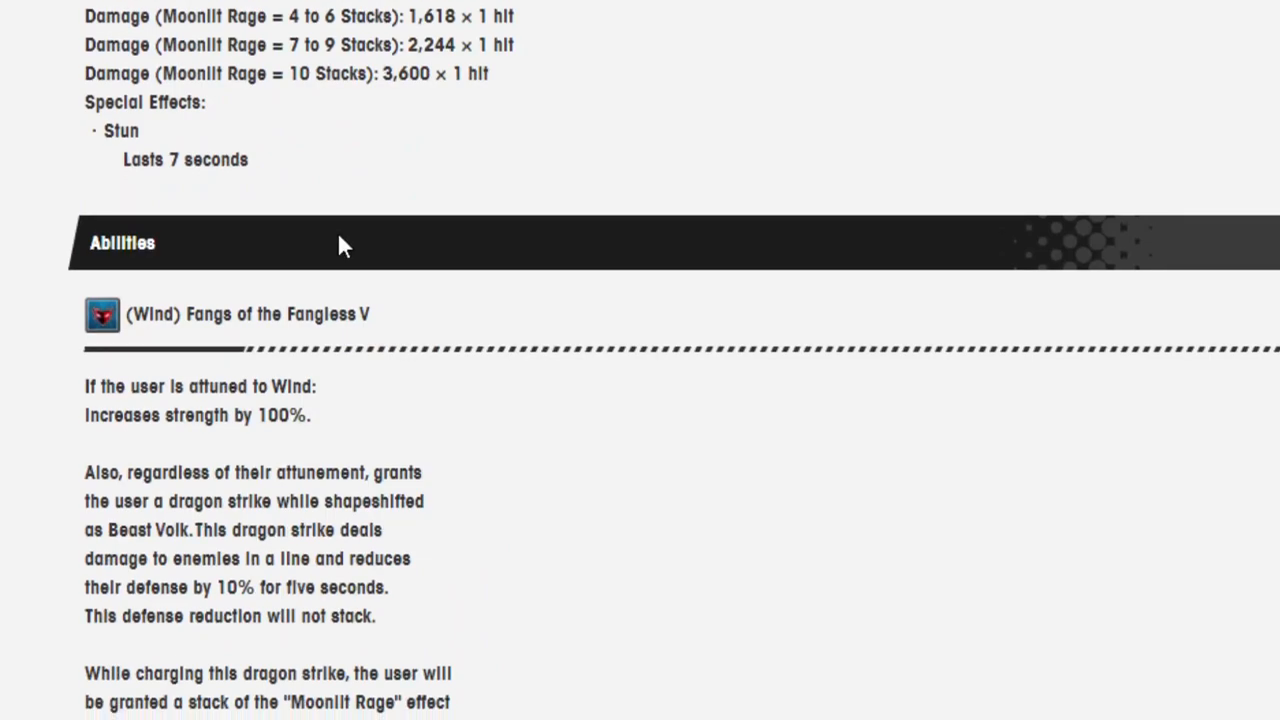
pyautogui.scroll(-3)
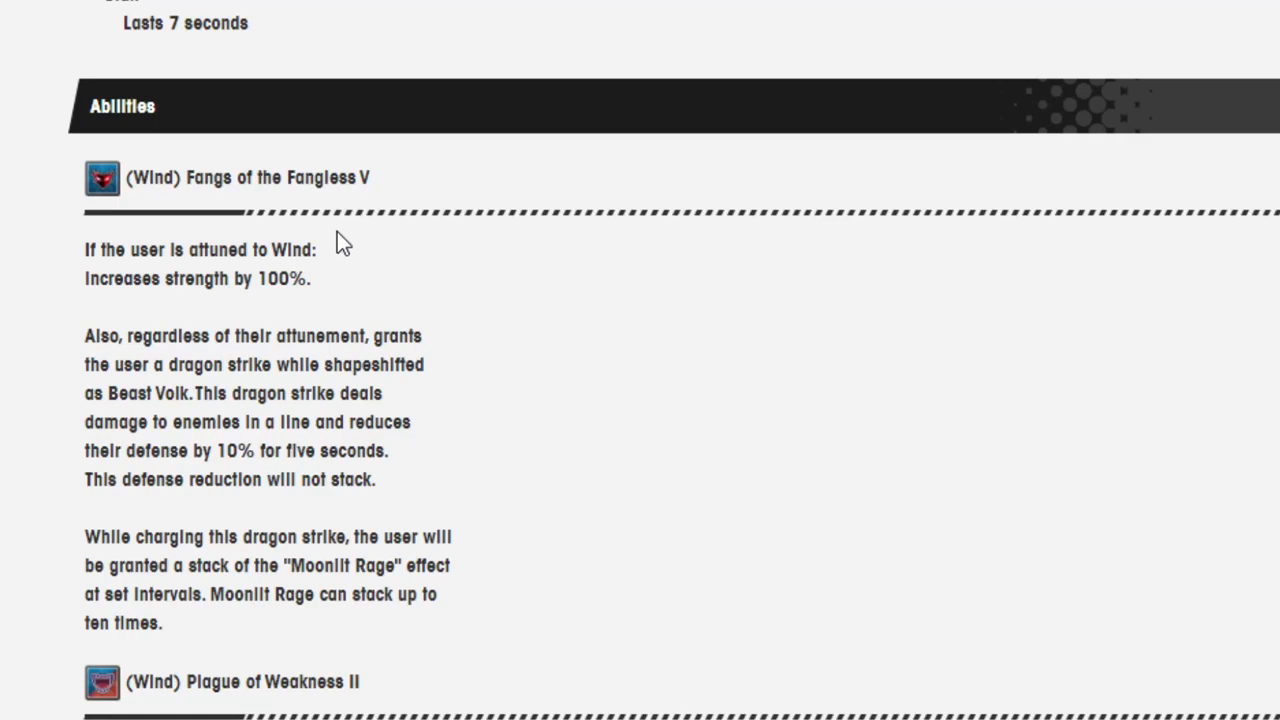
pyautogui.scroll(-3)
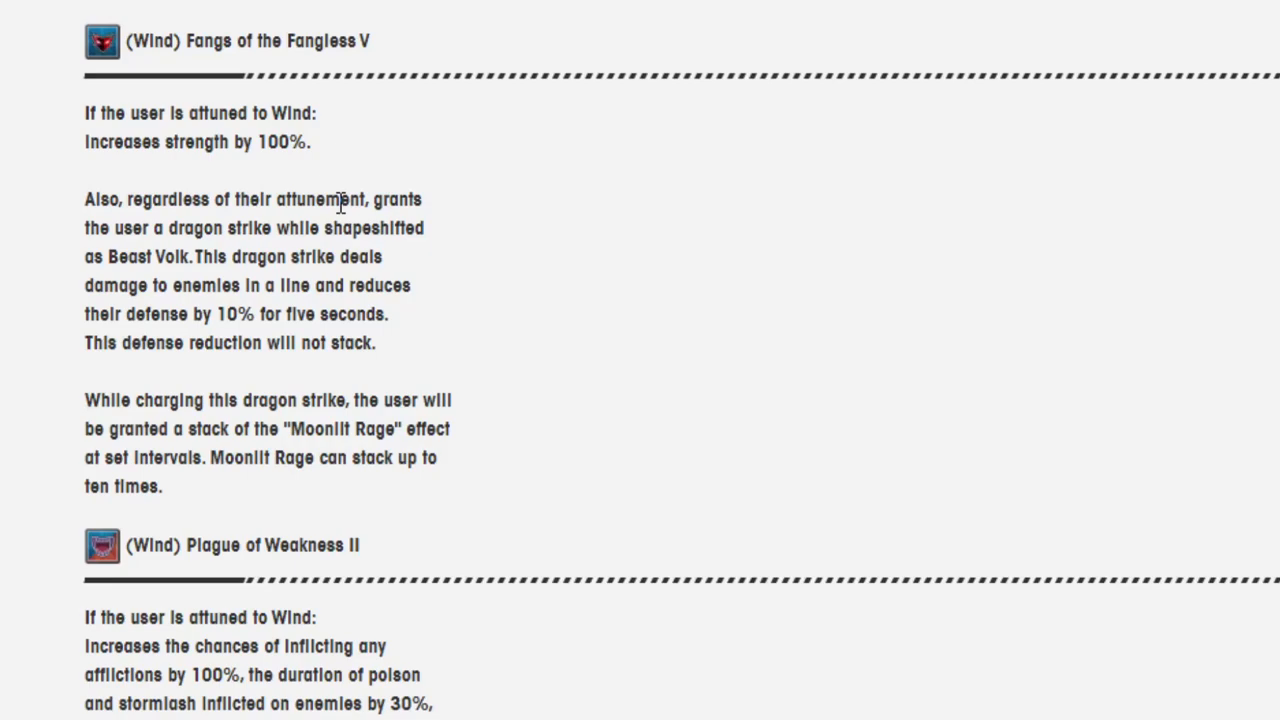
pyautogui.moveTo(832, 304)
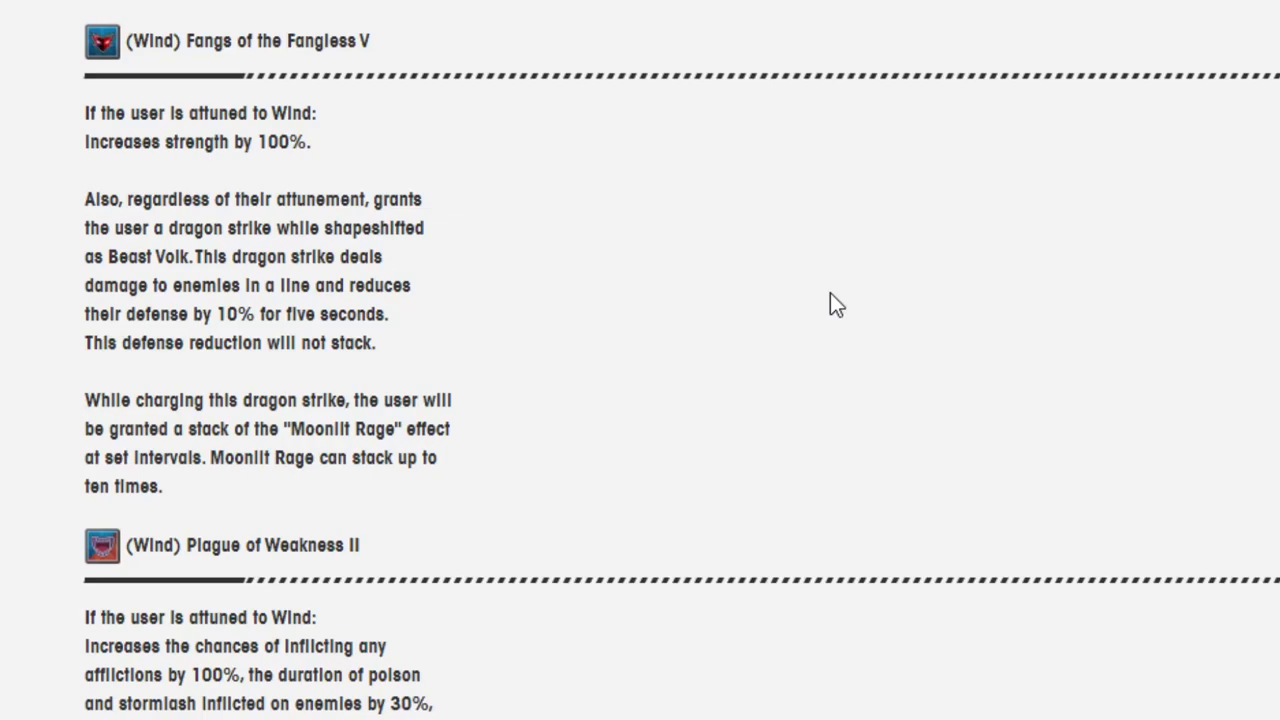
pyautogui.moveTo(824, 300)
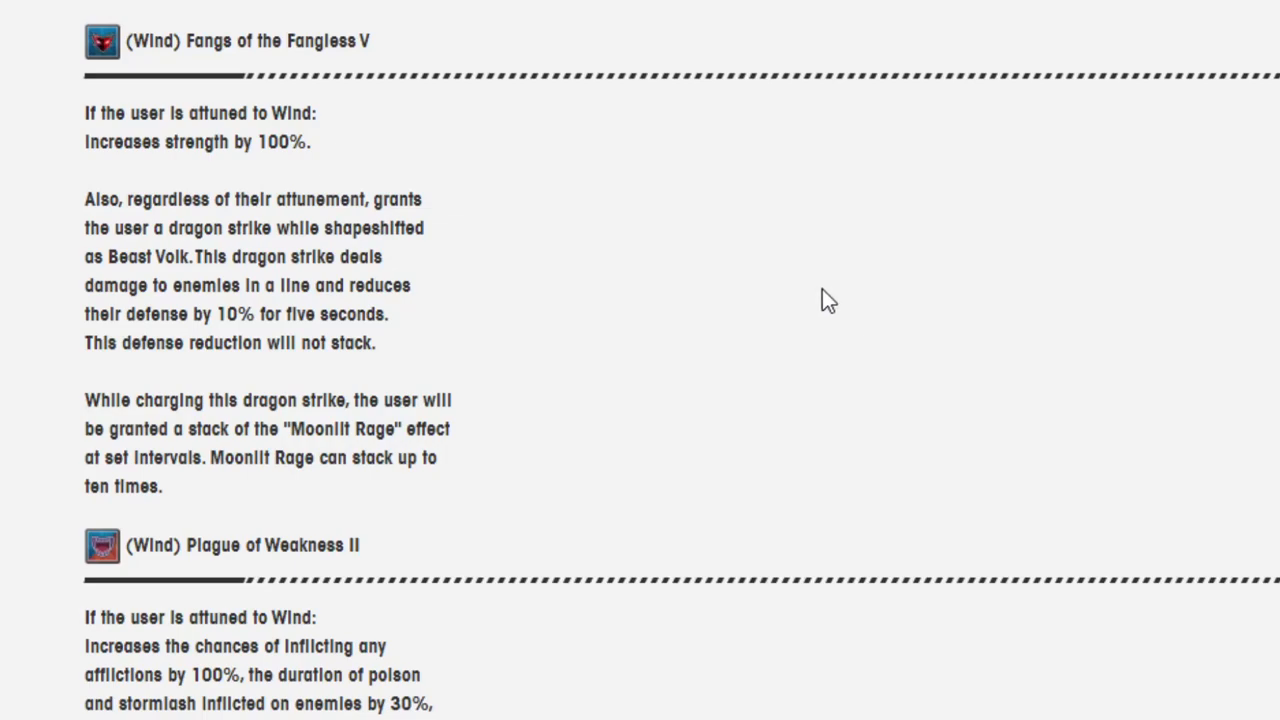
pyautogui.scroll(-3)
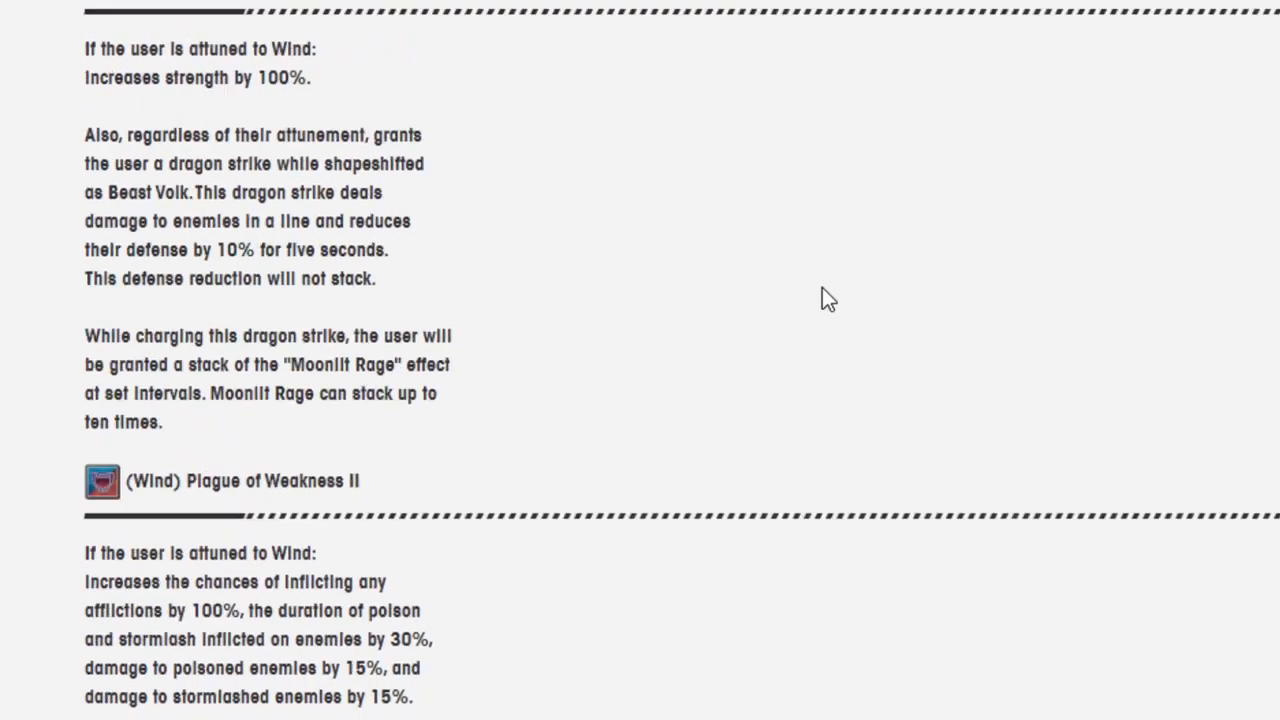
pyautogui.scroll(-3)
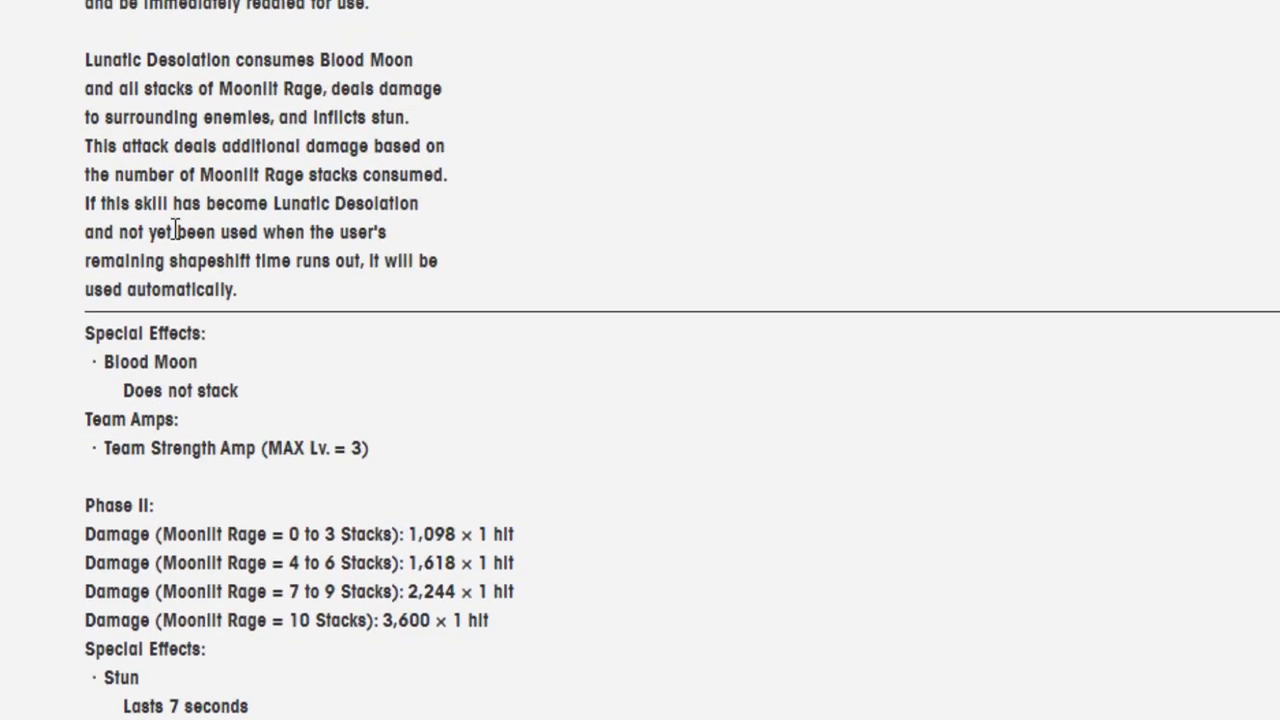
pyautogui.scroll(-3)
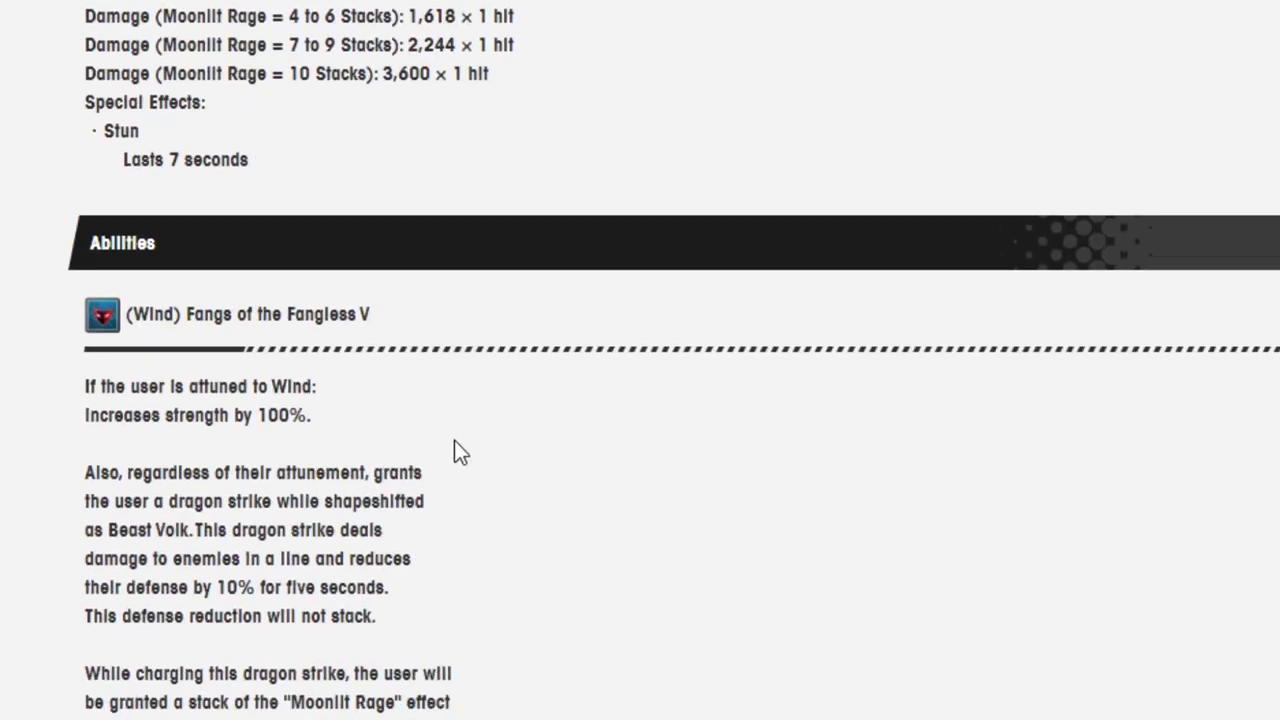
pyautogui.scroll(-3)
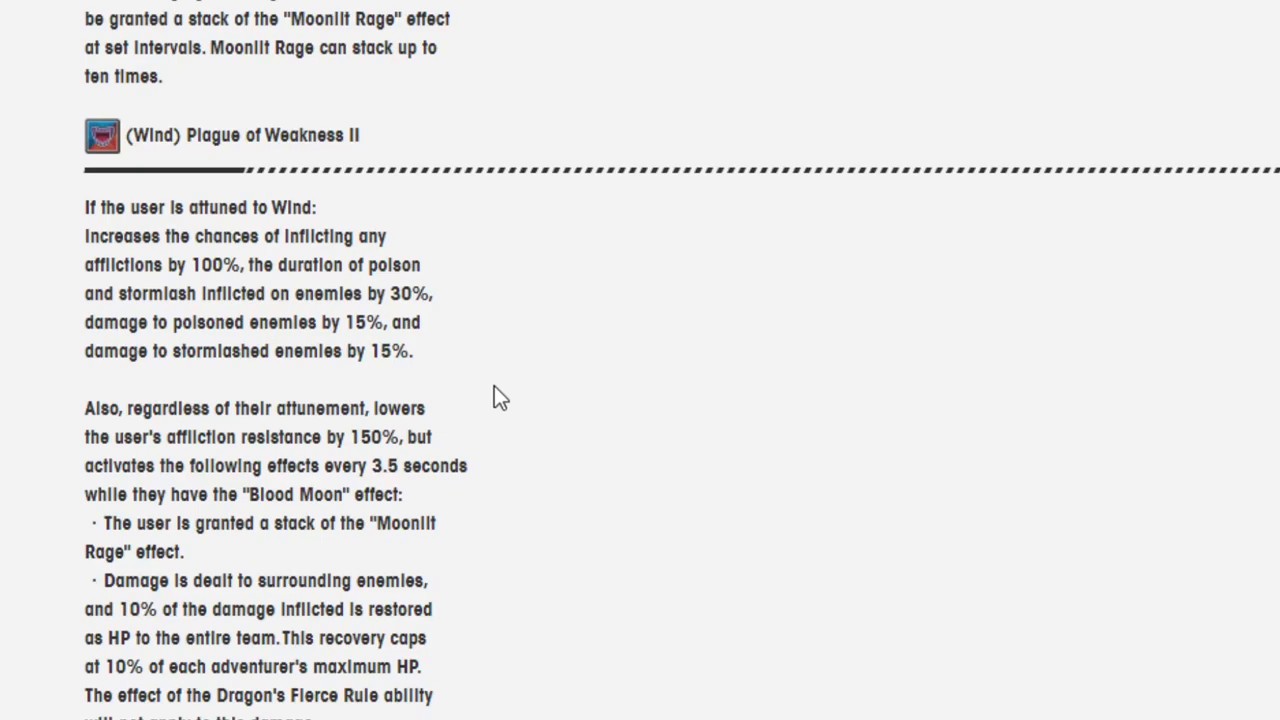
pyautogui.scroll(-3)
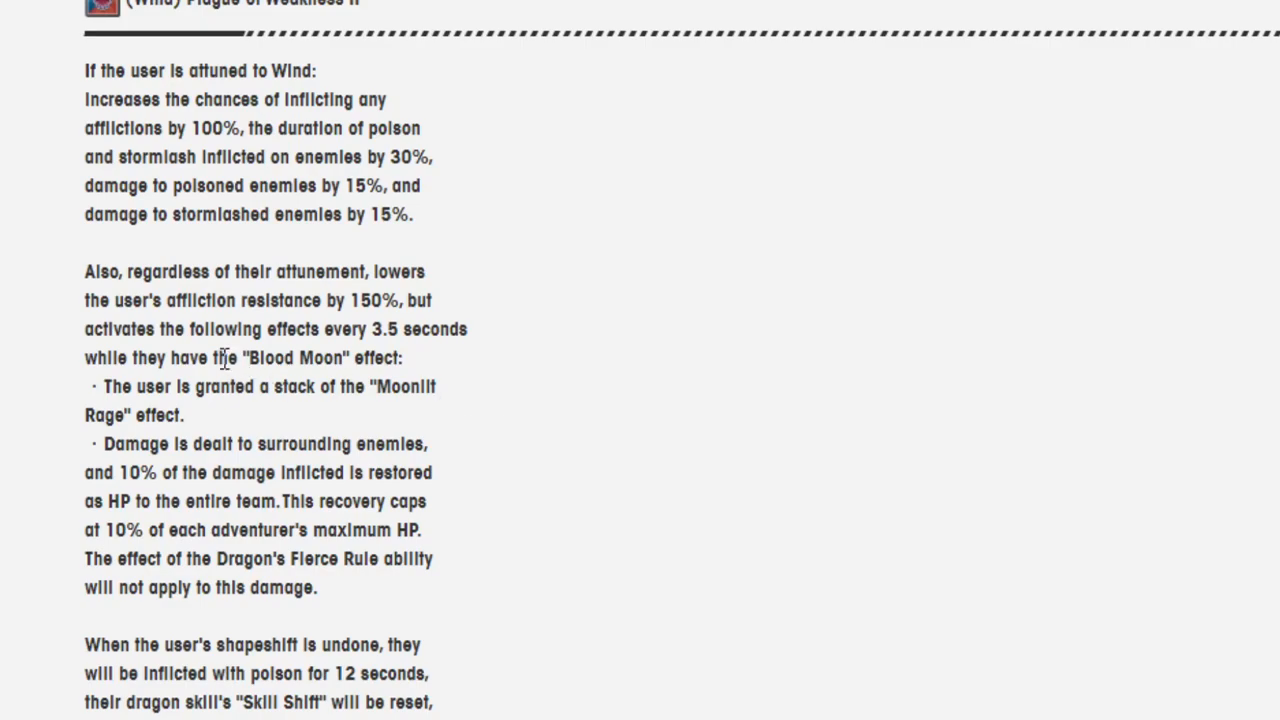
pyautogui.moveTo(52, 312)
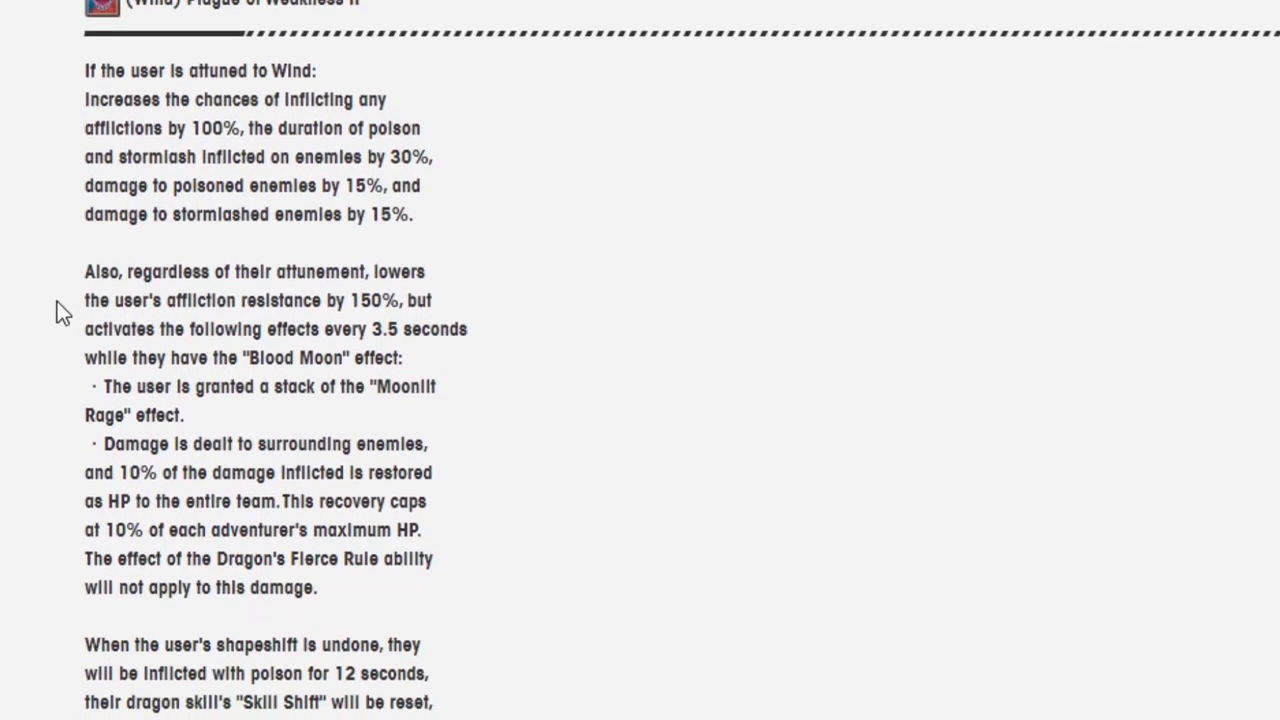
pyautogui.moveTo(90, 96)
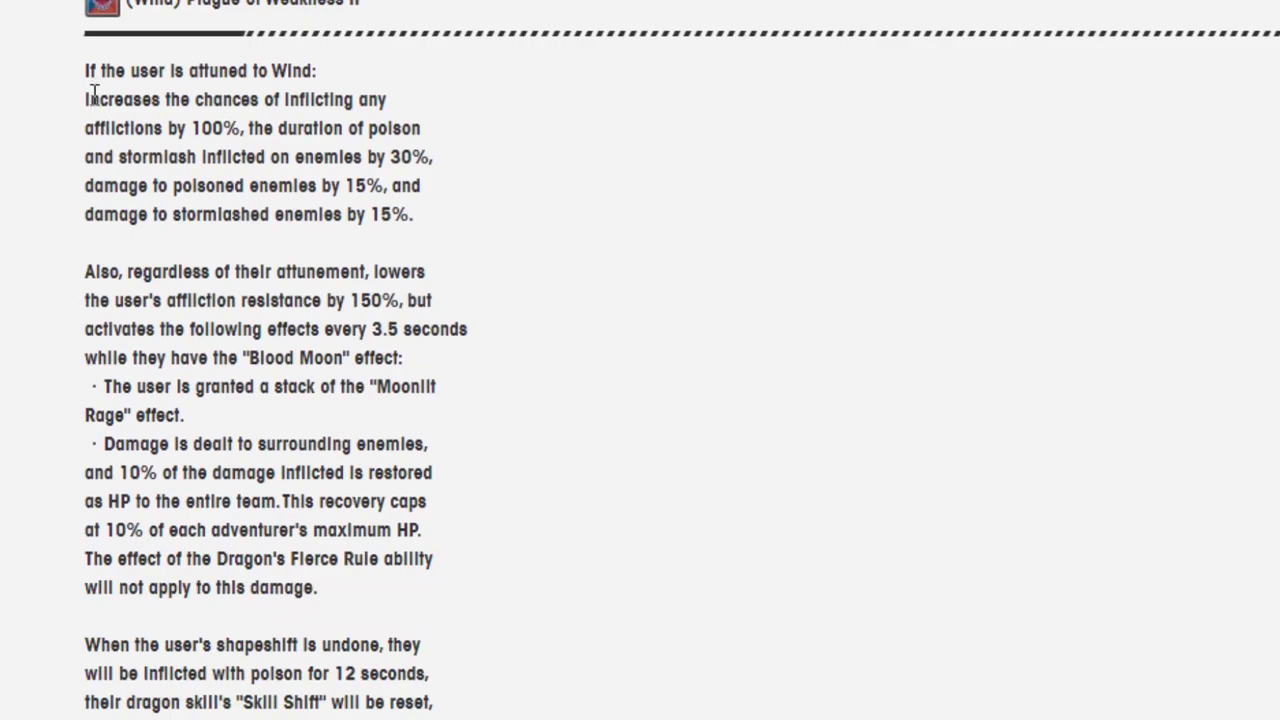
pyautogui.moveTo(88, 98)
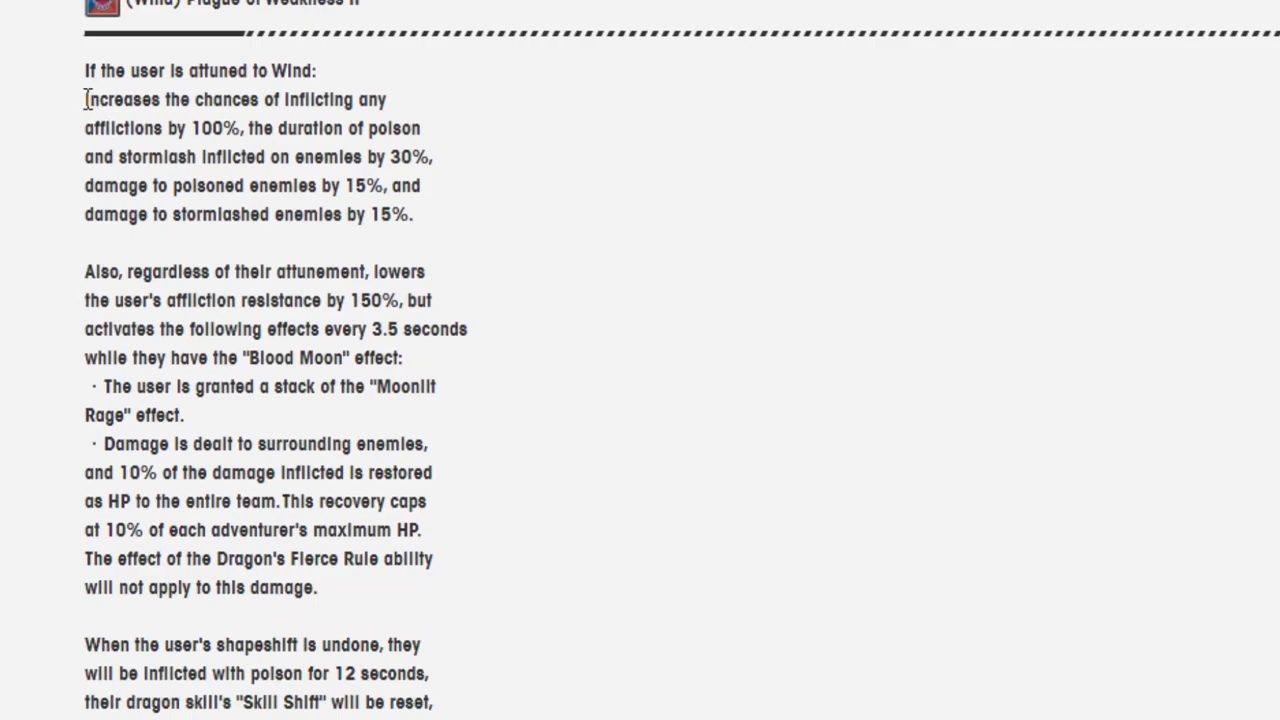
pyautogui.moveTo(224, 186)
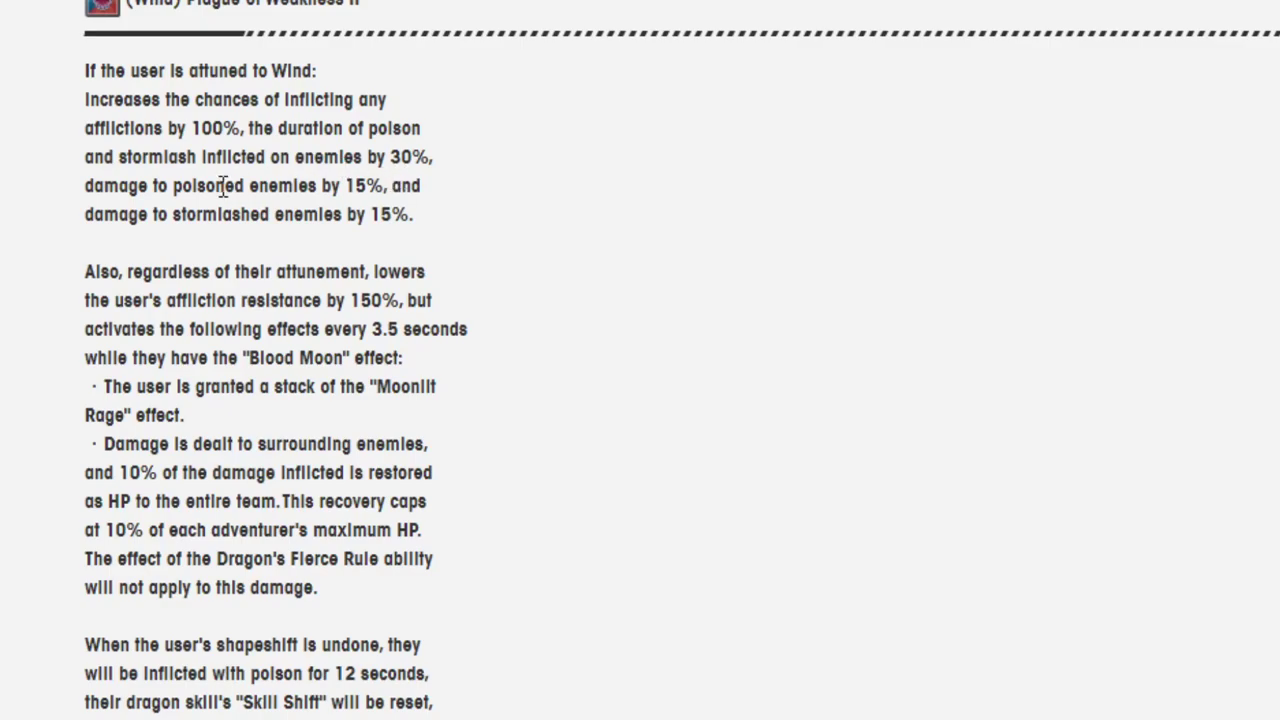
pyautogui.moveTo(364, 260)
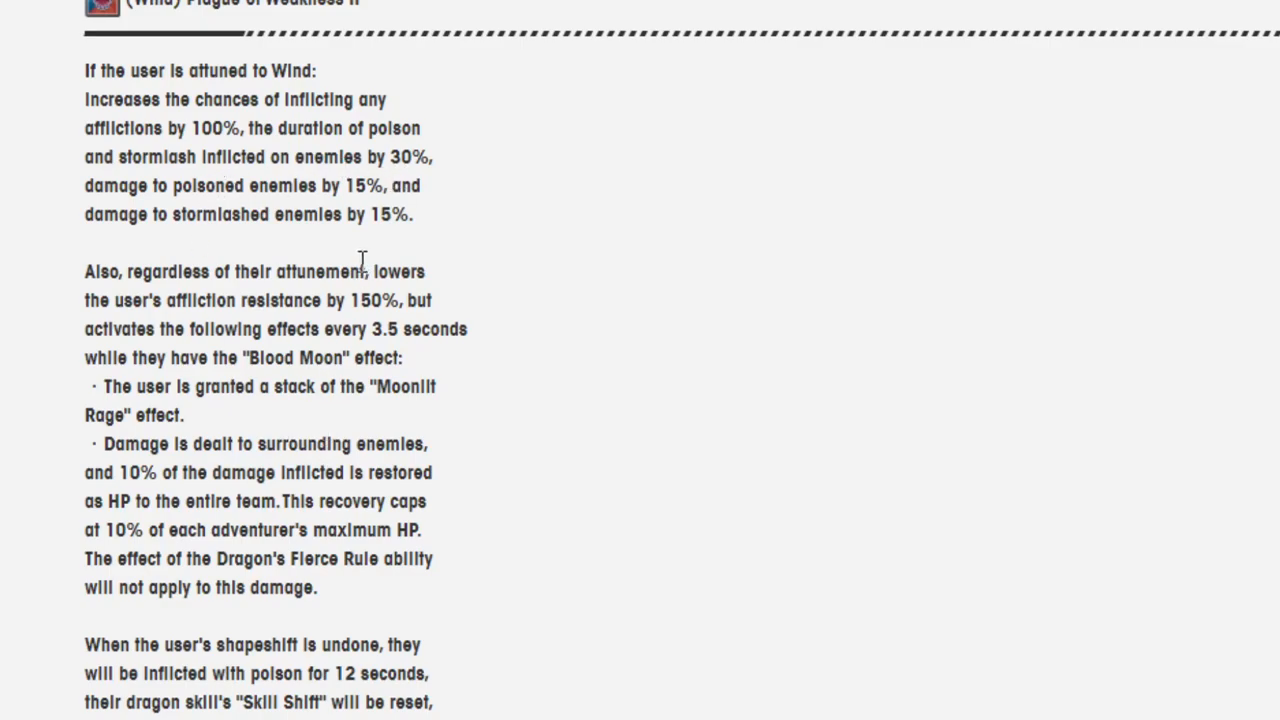
pyautogui.moveTo(308, 290)
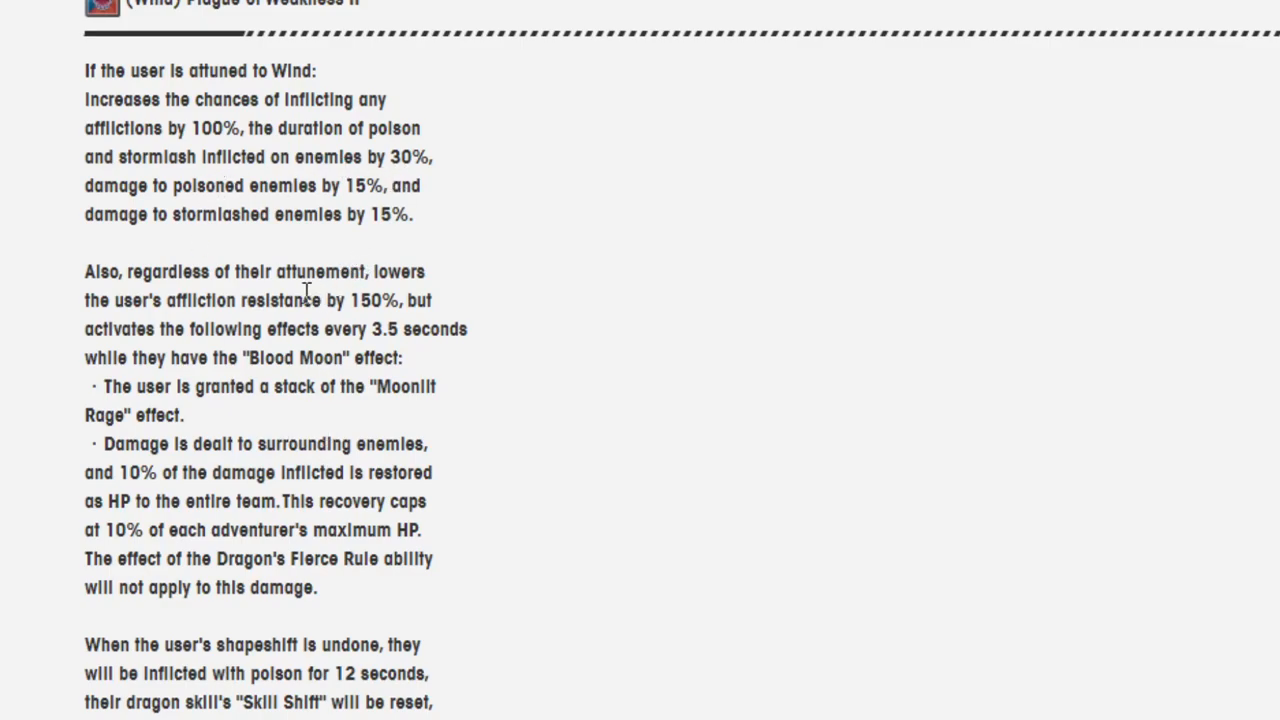
pyautogui.moveTo(260, 296)
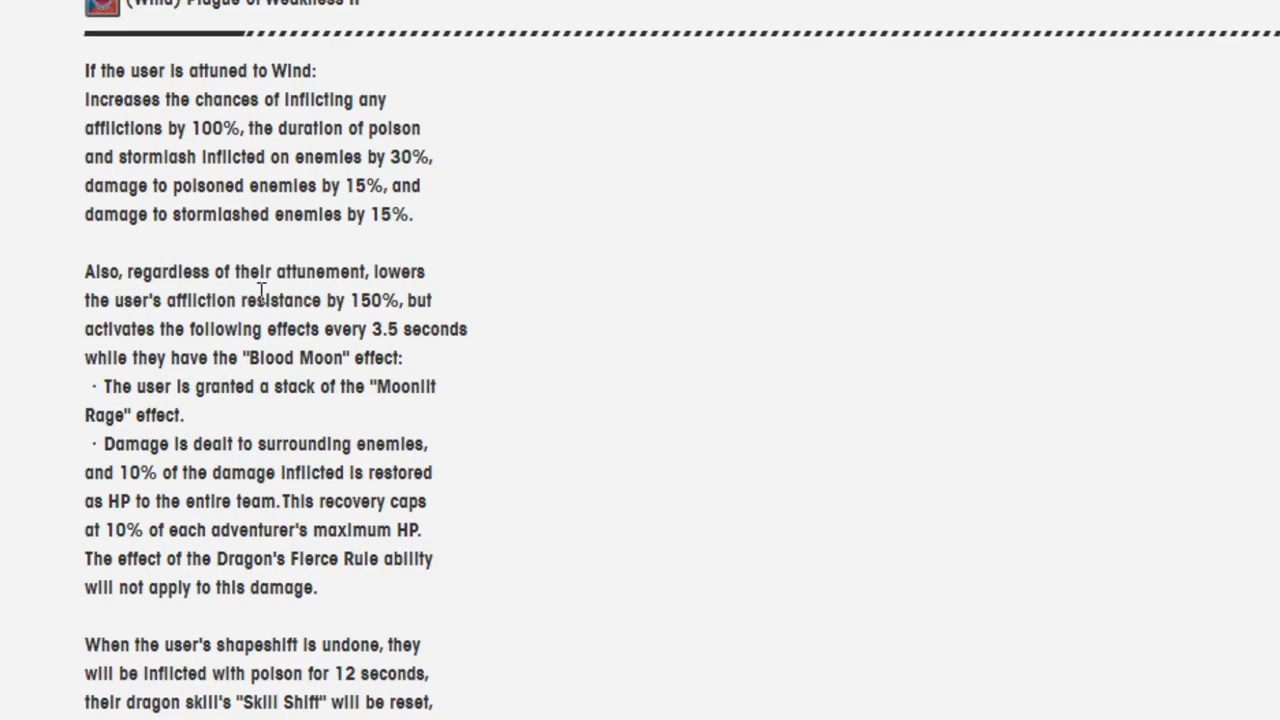
pyautogui.moveTo(358, 300)
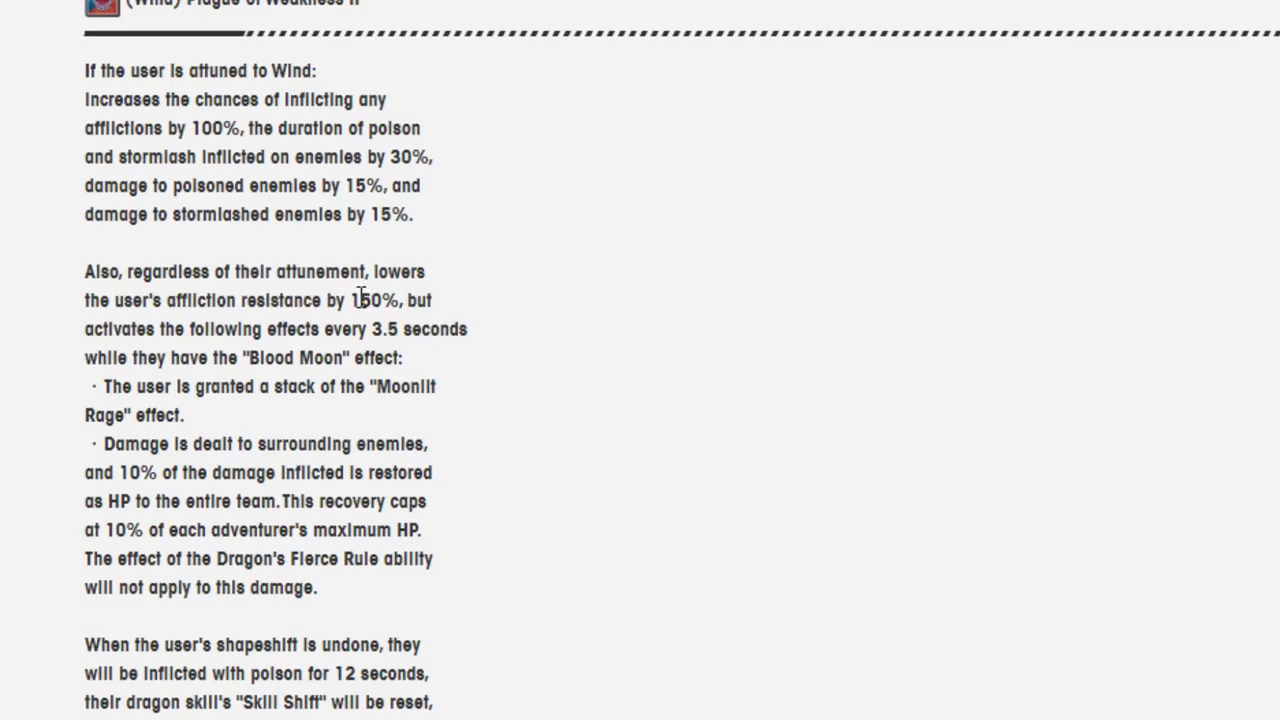
pyautogui.moveTo(156, 308)
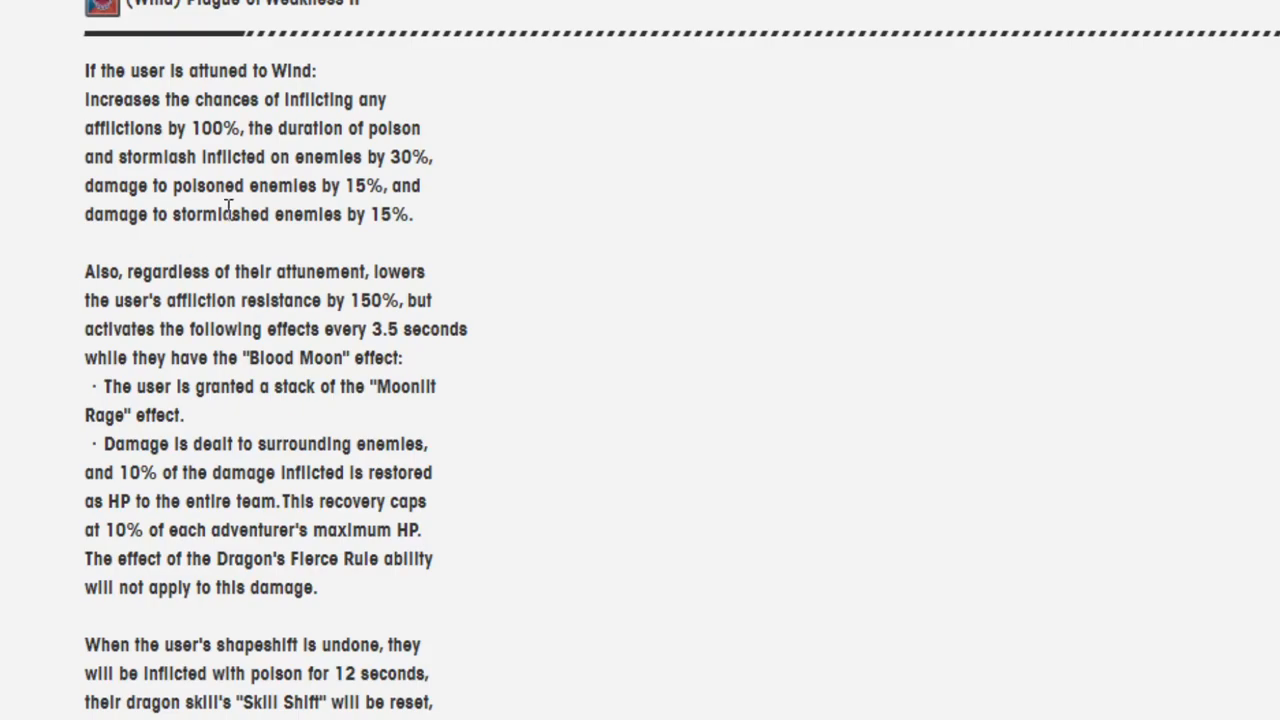
pyautogui.scroll(-3)
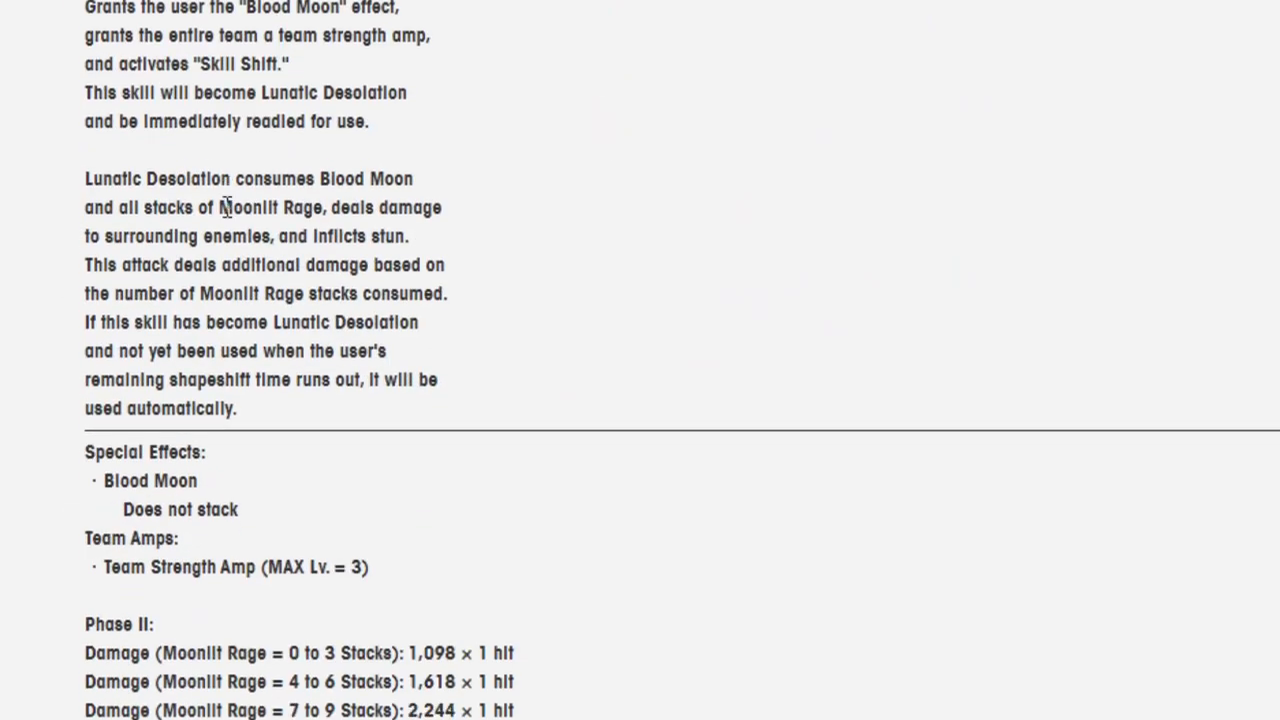
pyautogui.scroll(-3)
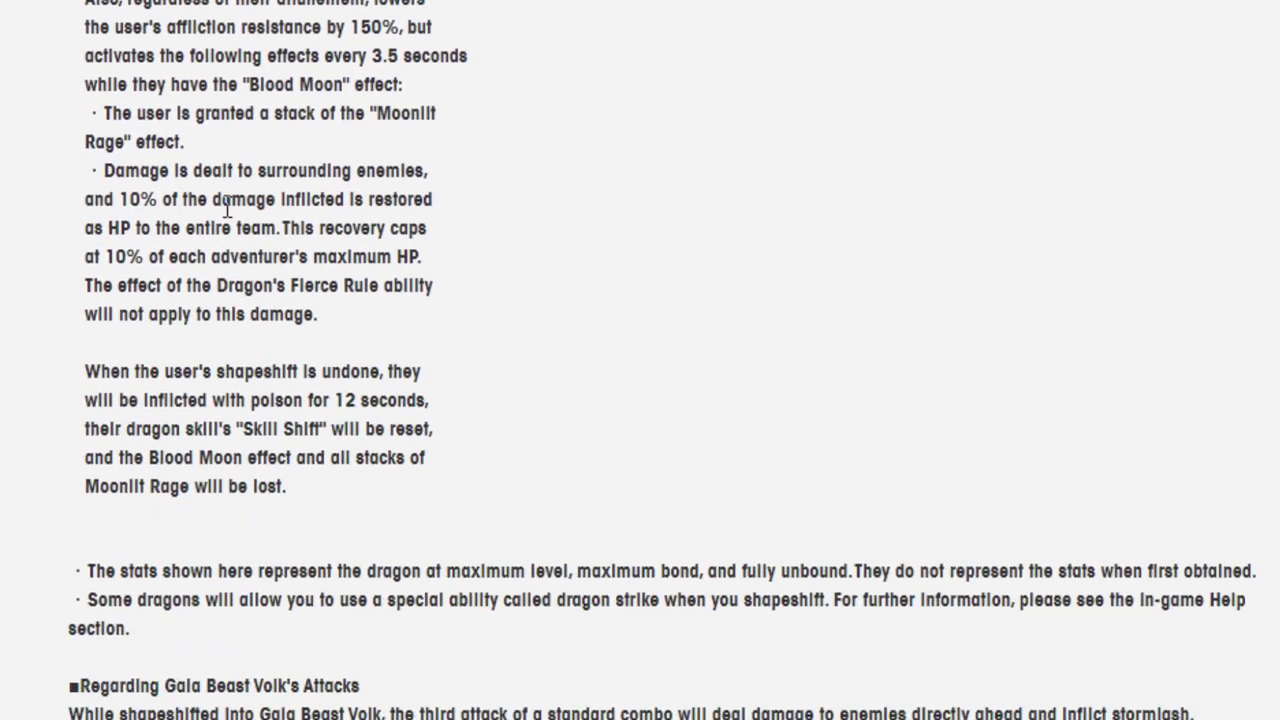
pyautogui.scroll(-3)
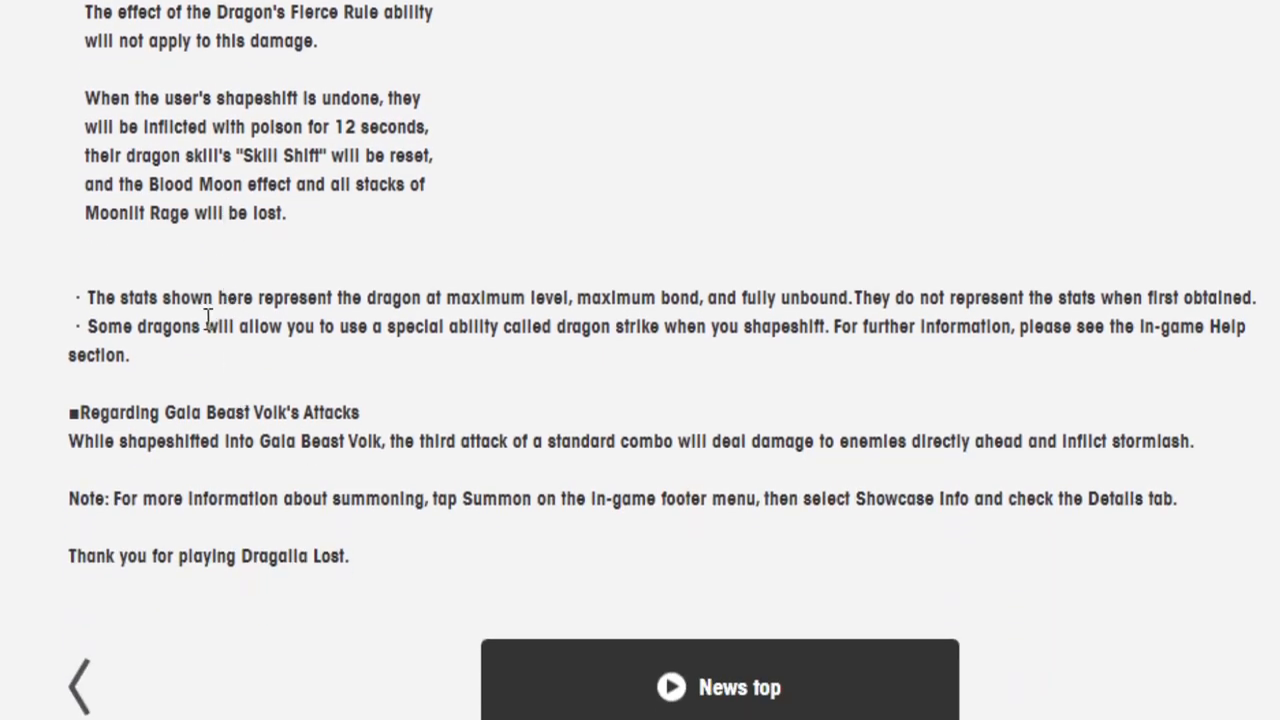
pyautogui.moveTo(146, 440)
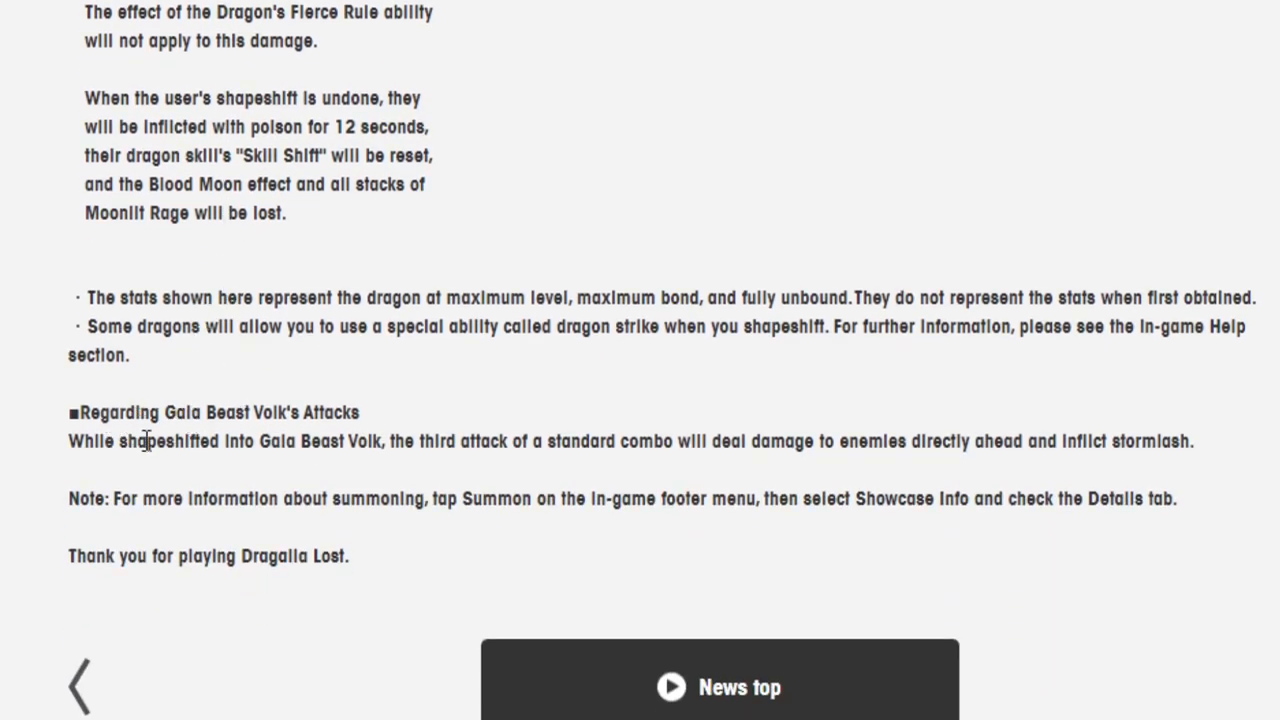
pyautogui.moveTo(304, 436)
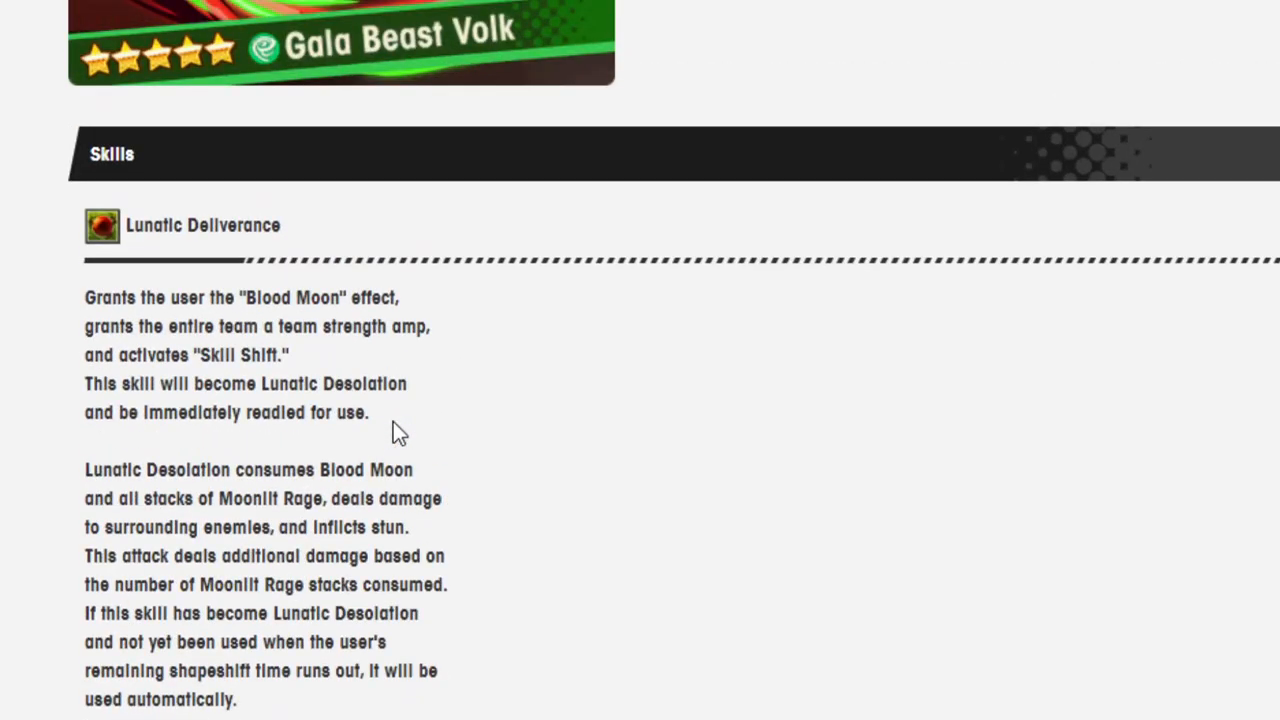
pyautogui.scroll(3)
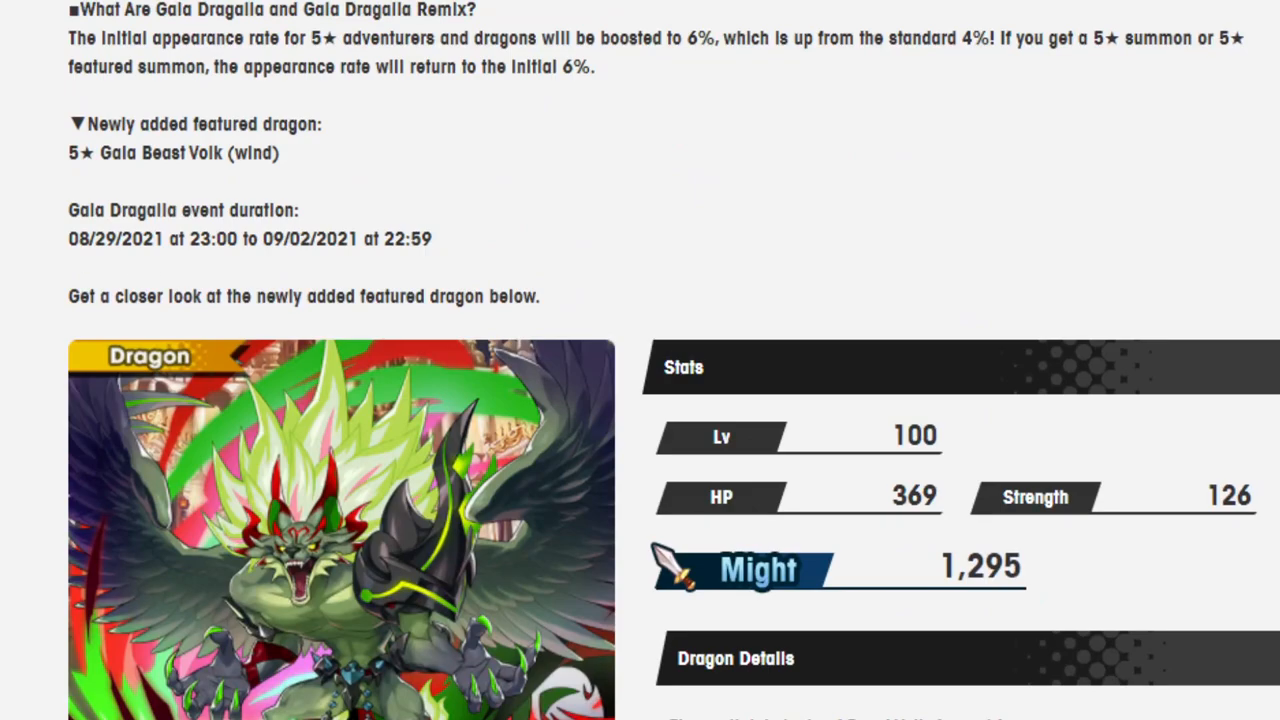
pyautogui.moveTo(1270, 356)
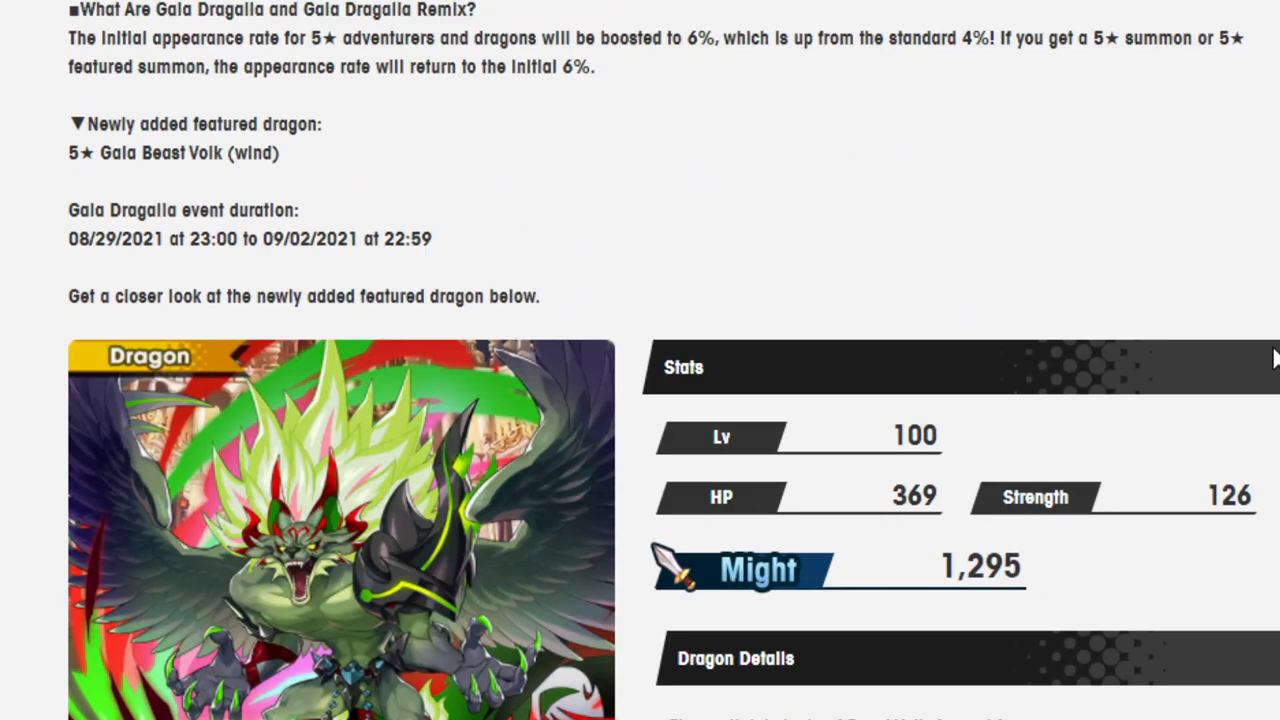
pyautogui.scroll(-3)
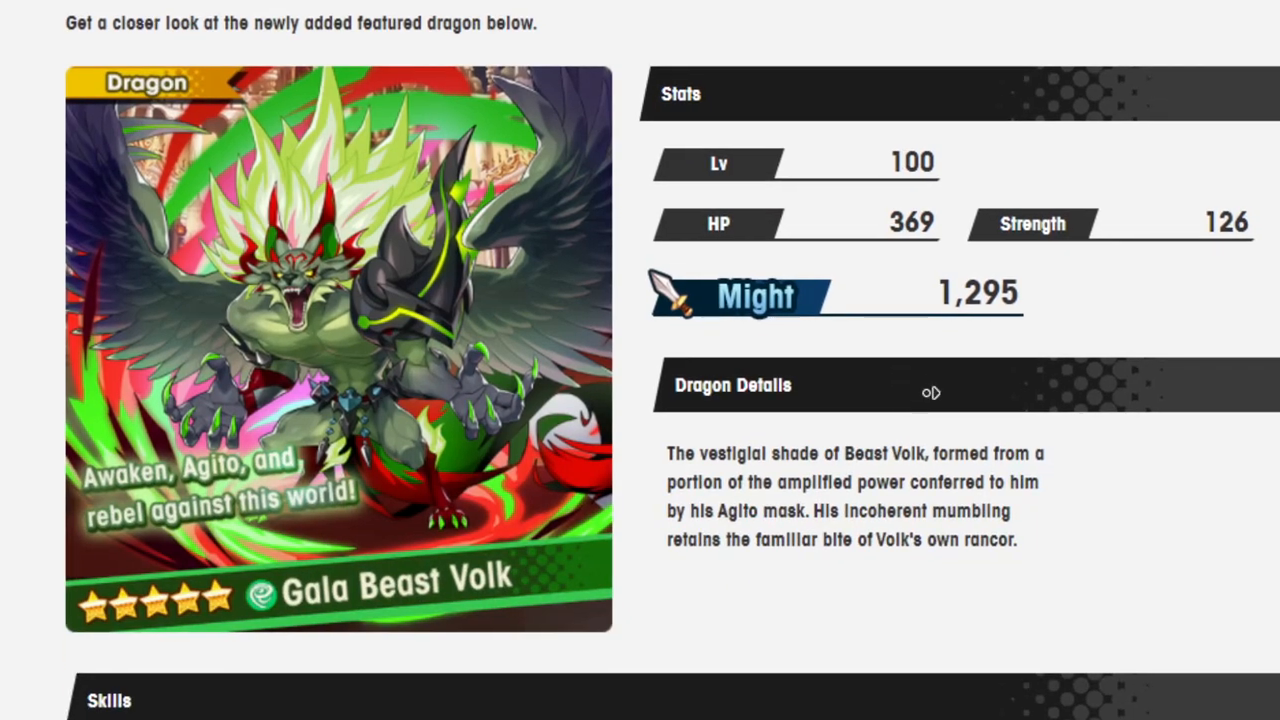
pyautogui.scroll(-3)
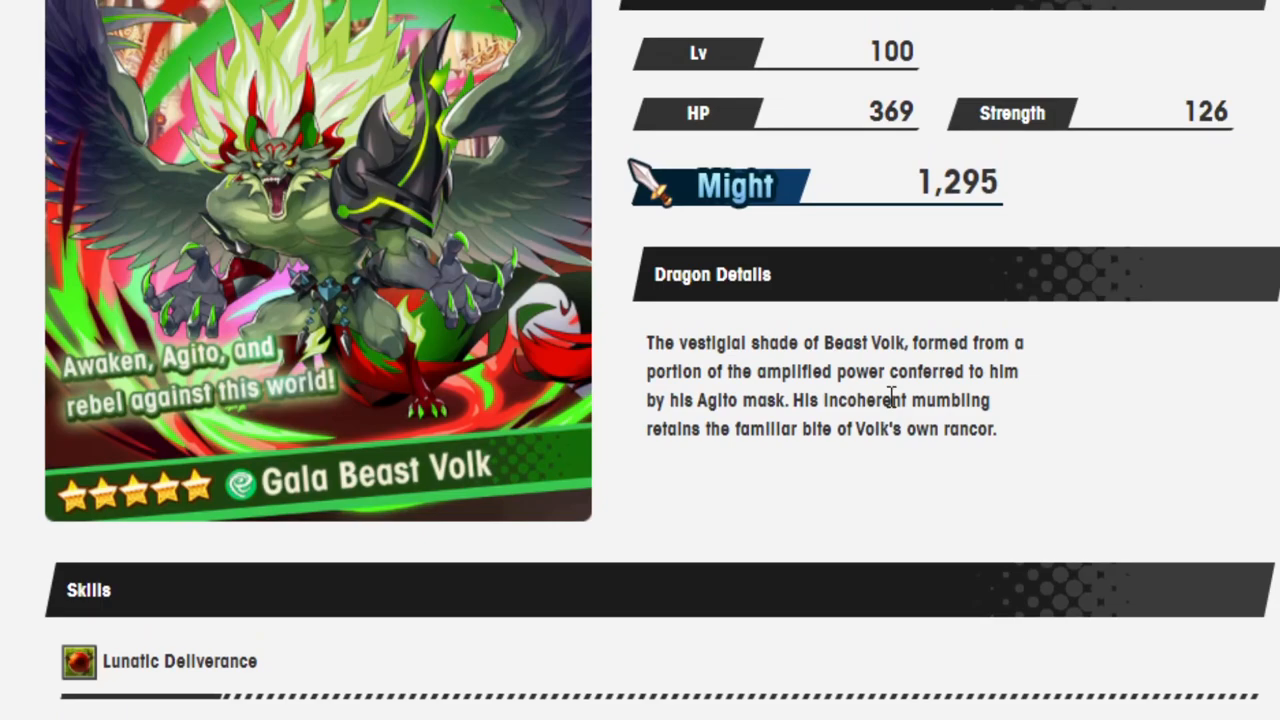
pyautogui.scroll(3)
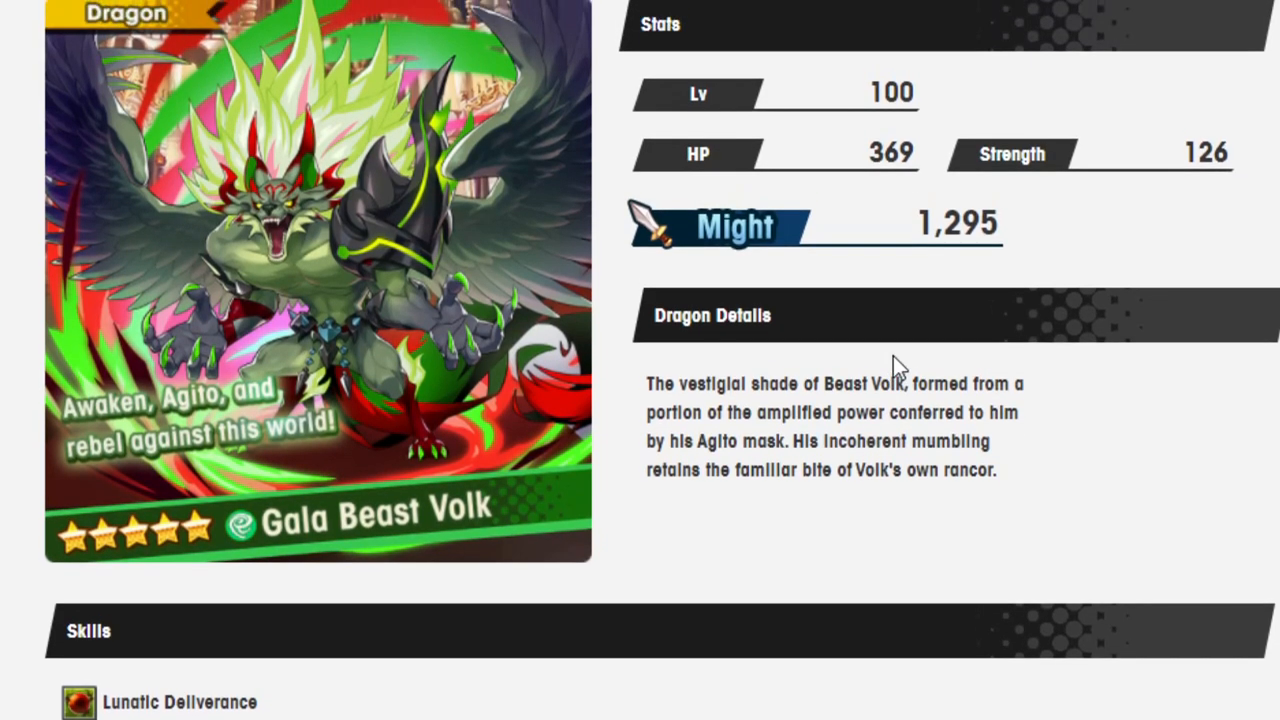
pyautogui.scroll(-3)
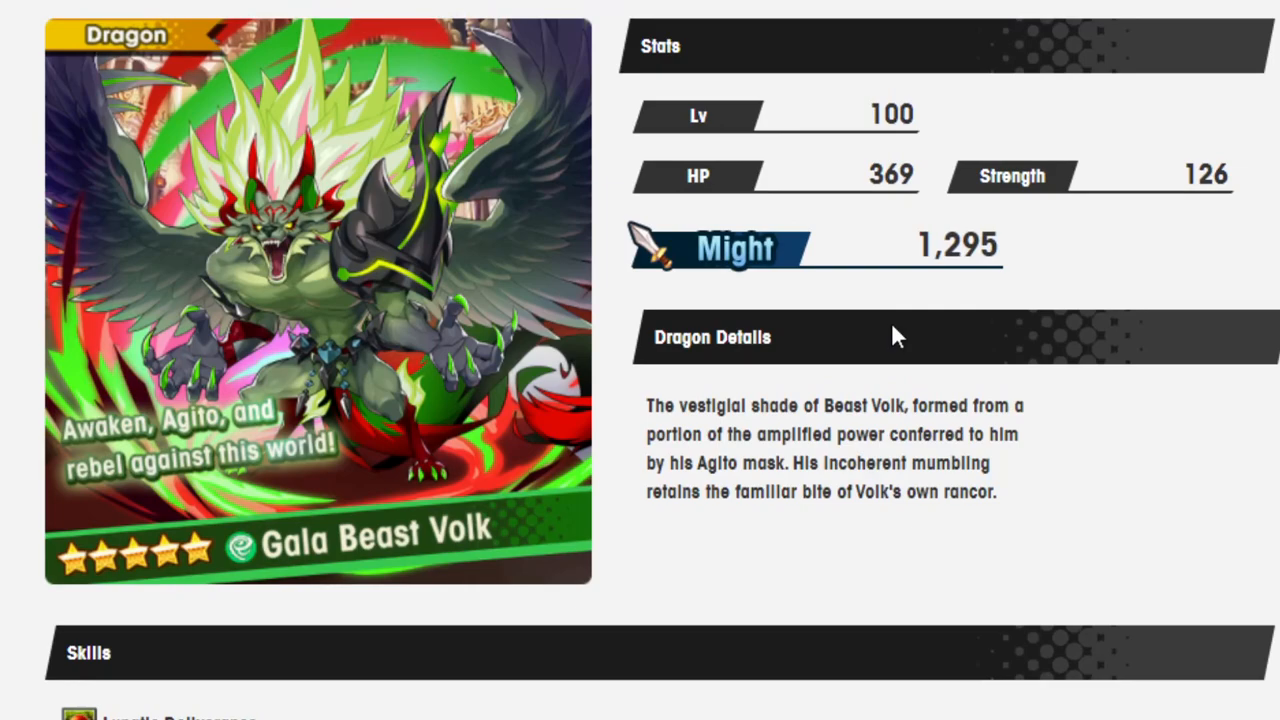
pyautogui.moveTo(348, 392)
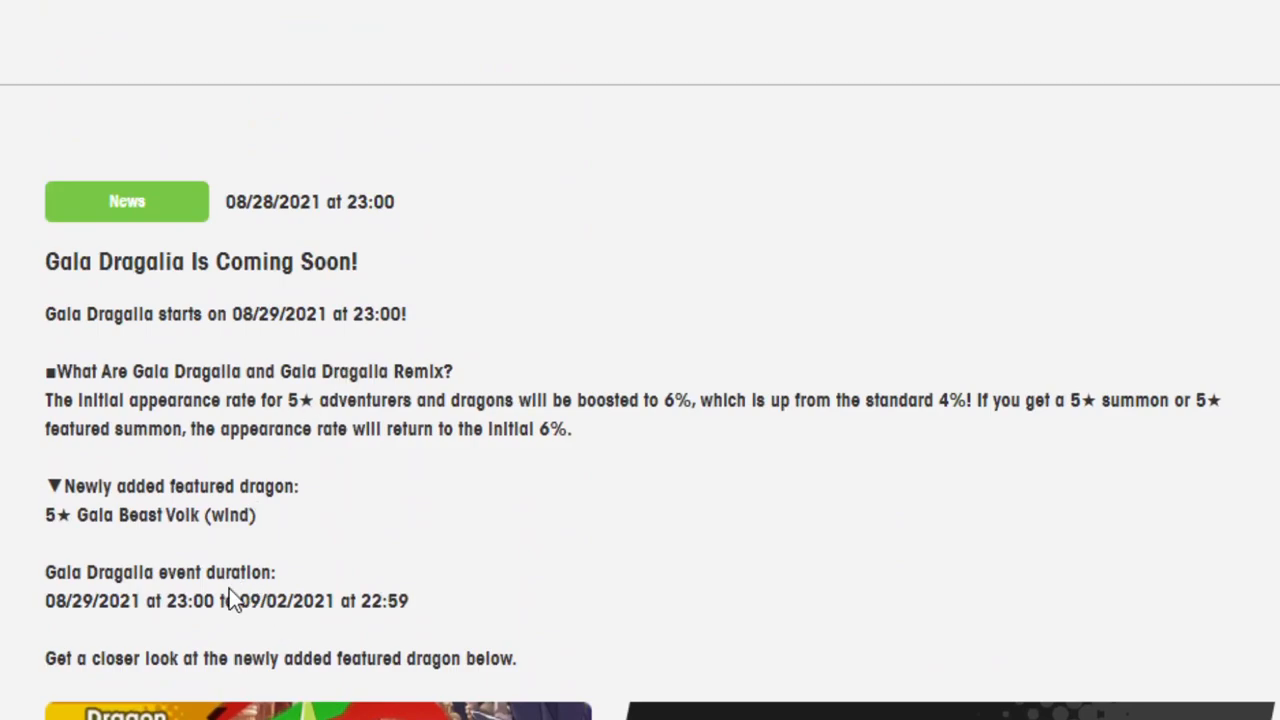
pyautogui.scroll(-3)
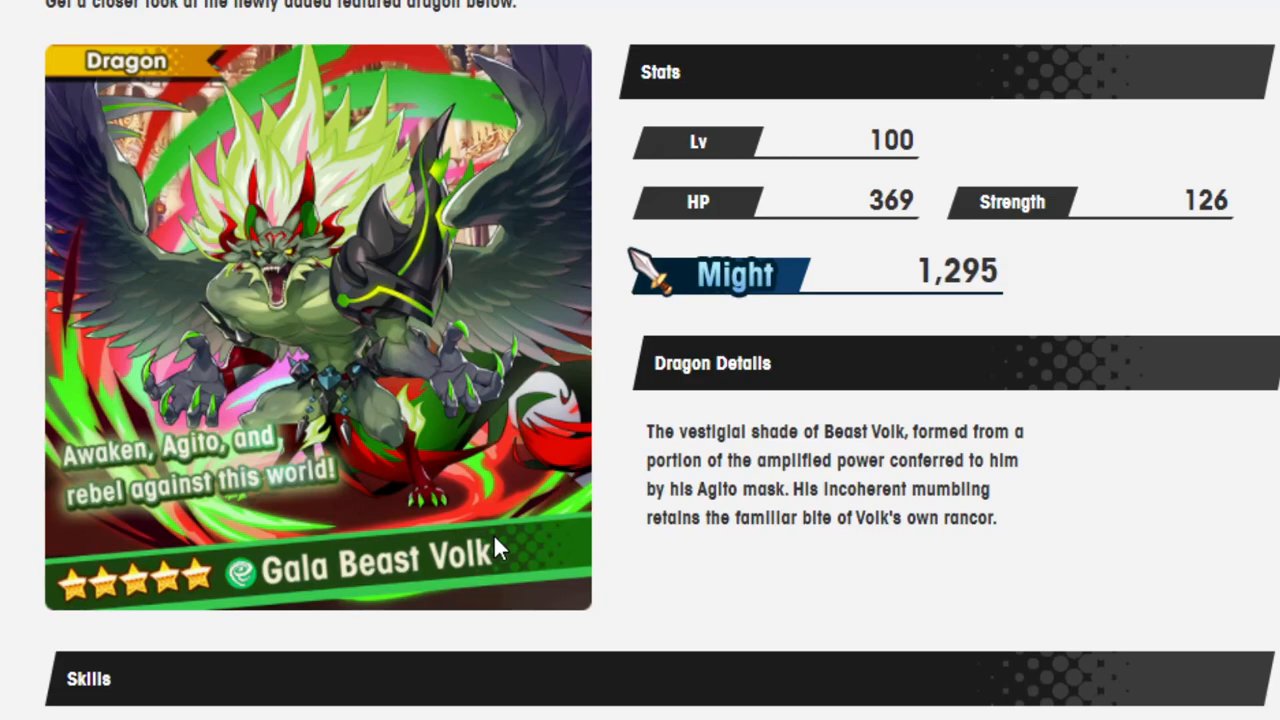
pyautogui.scroll(-3)
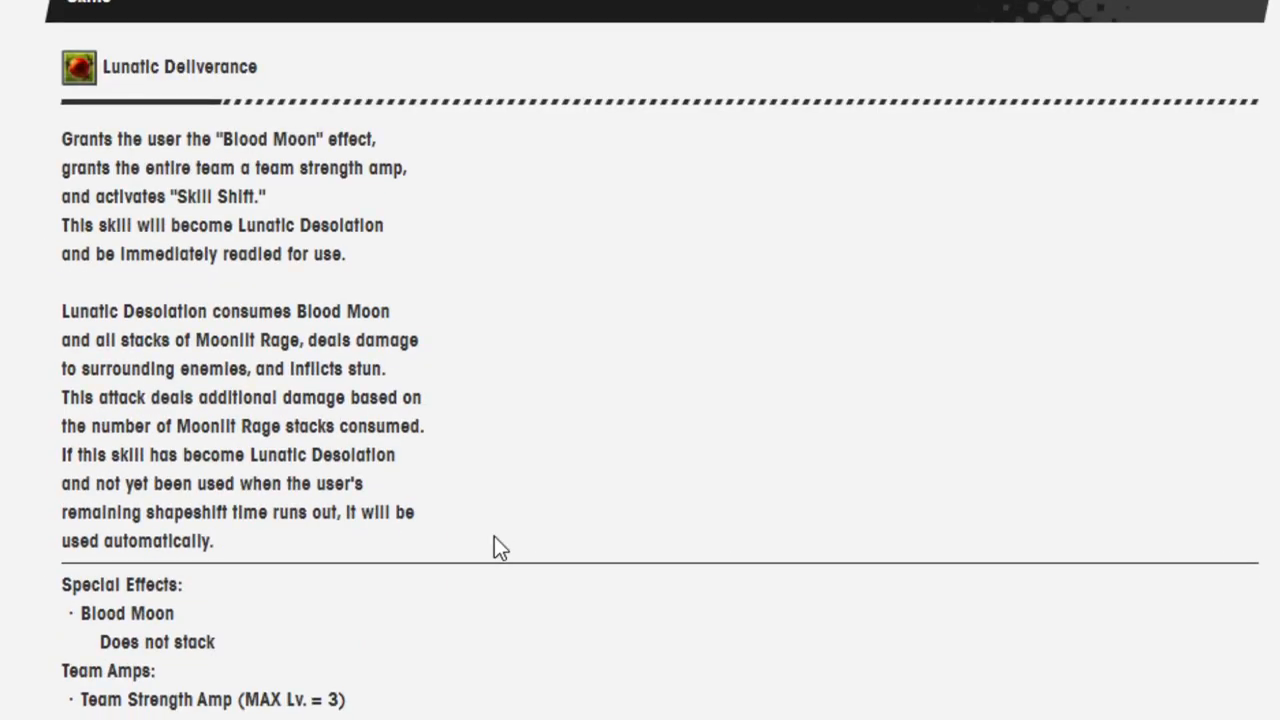
pyautogui.scroll(3)
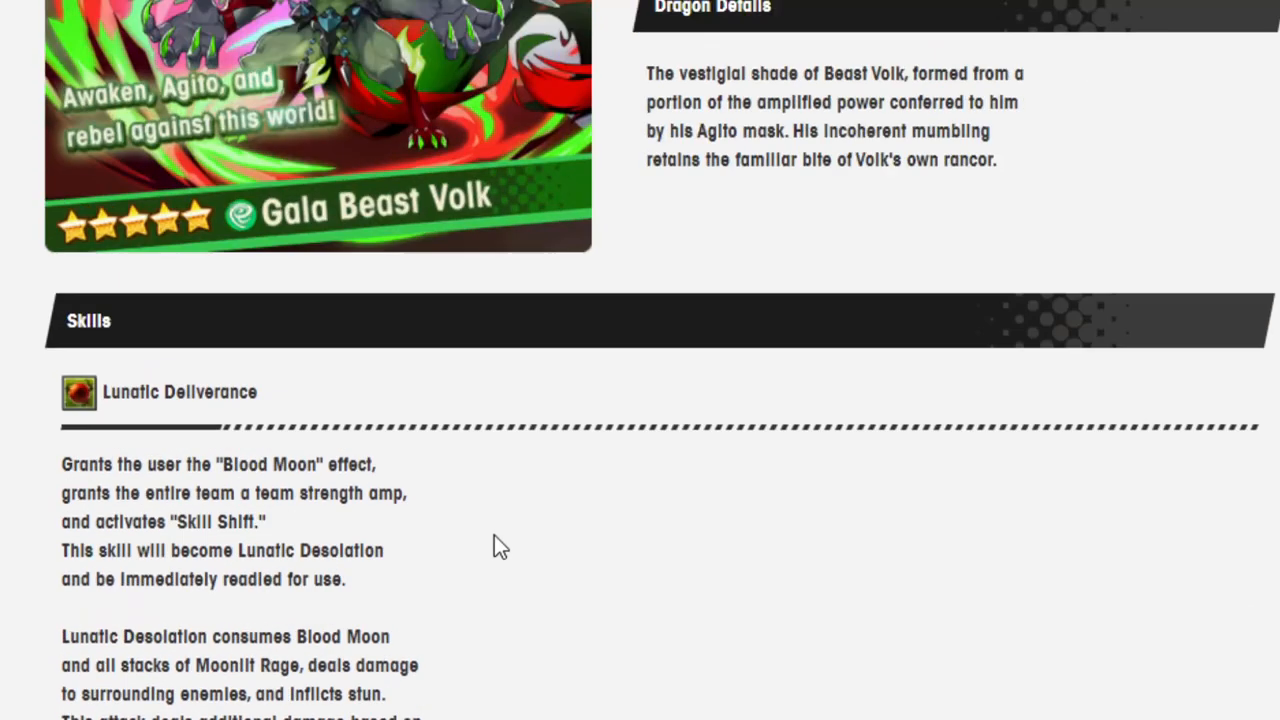
pyautogui.scroll(3)
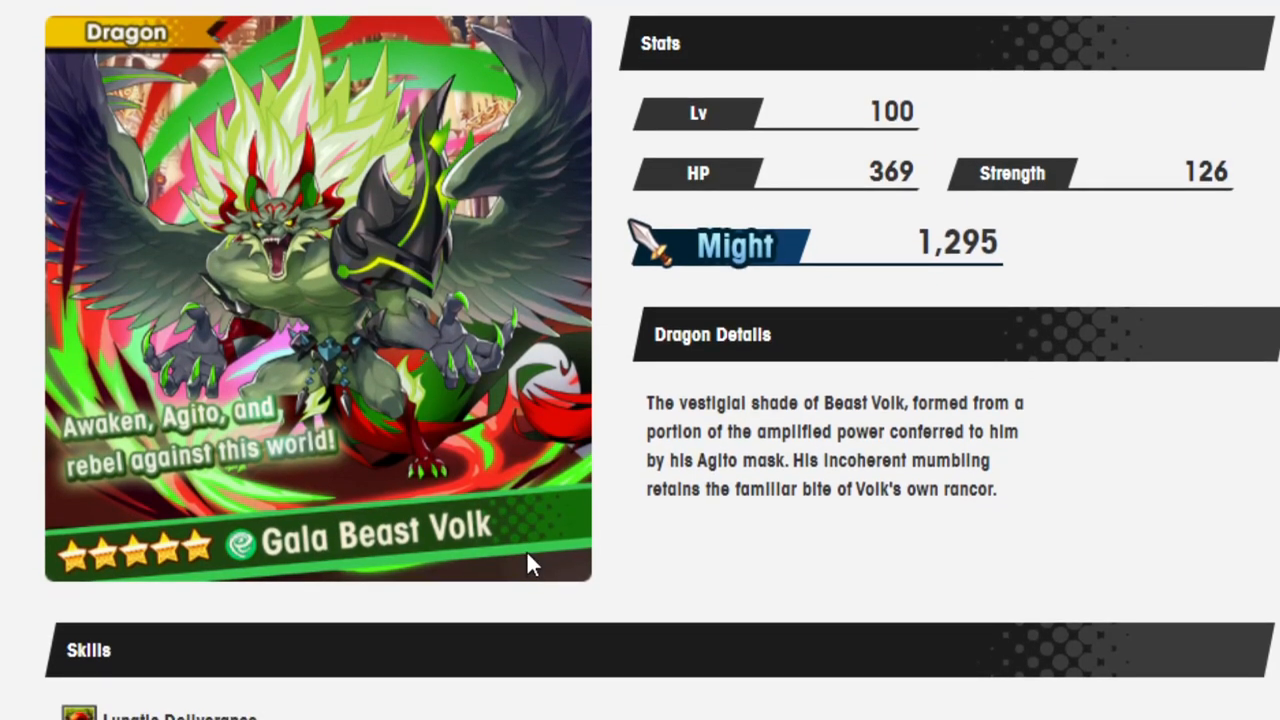
pyautogui.moveTo(532, 560)
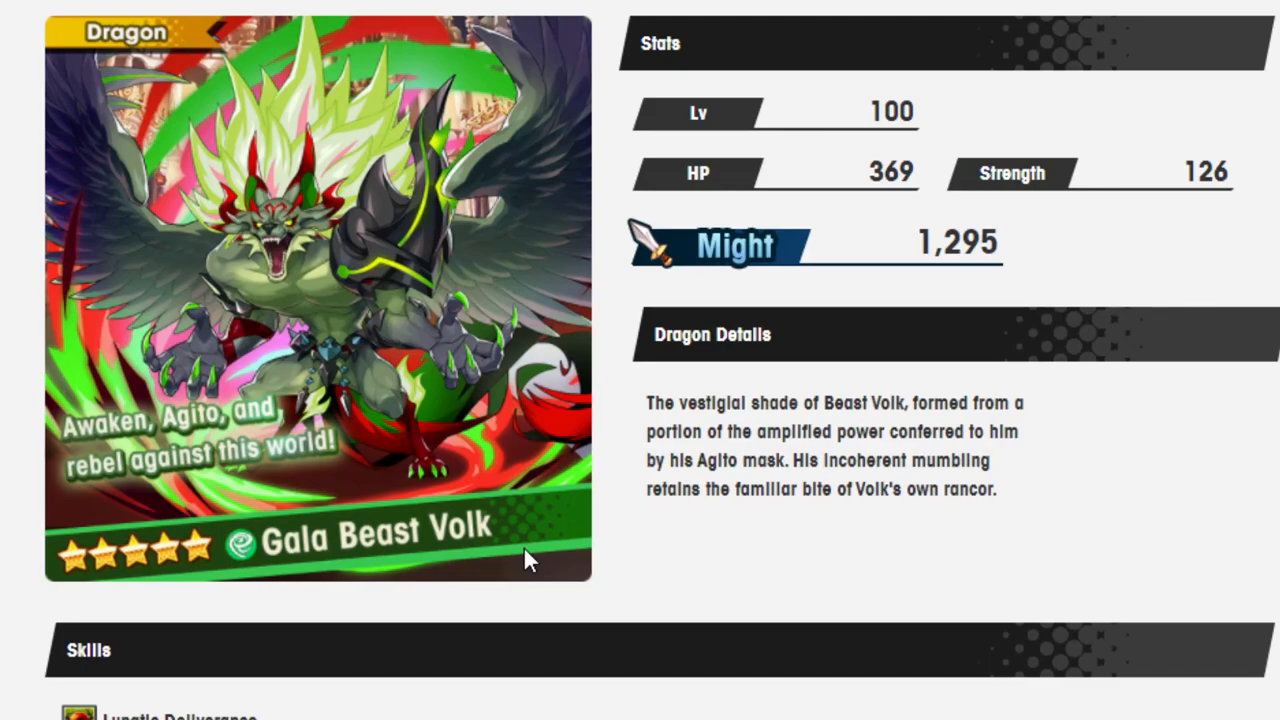
pyautogui.scroll(-3)
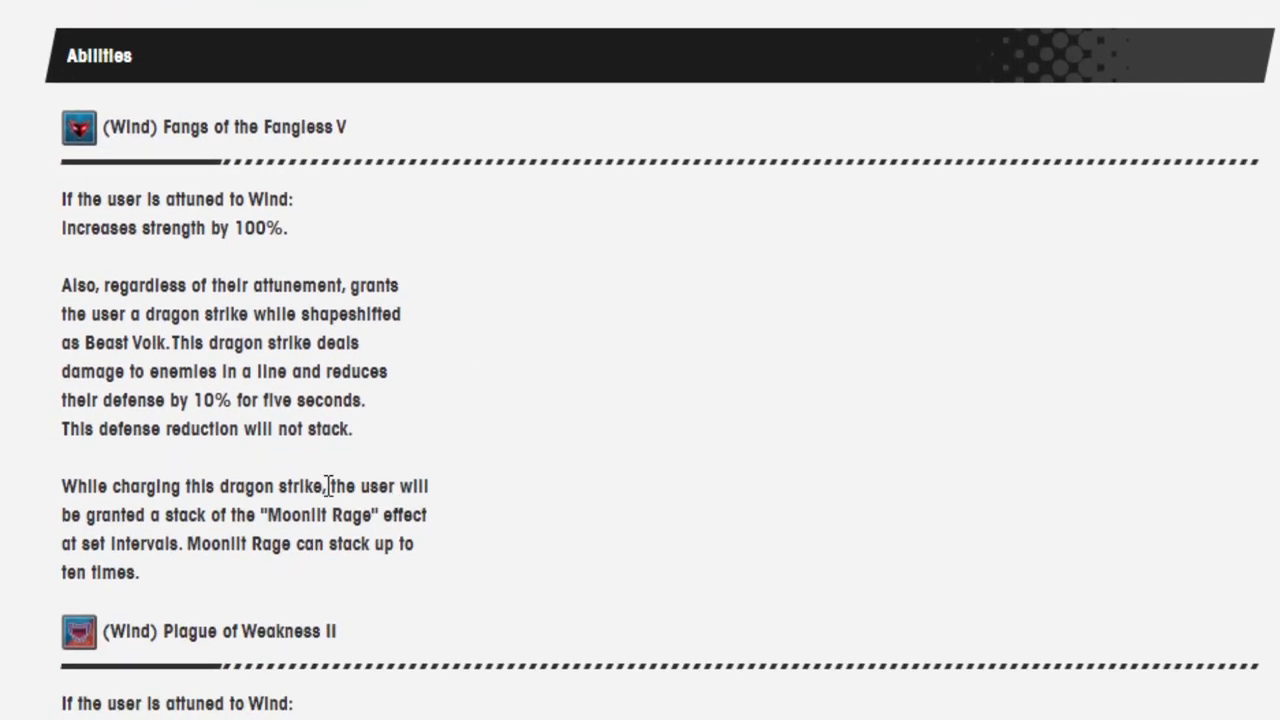
pyautogui.scroll(-3)
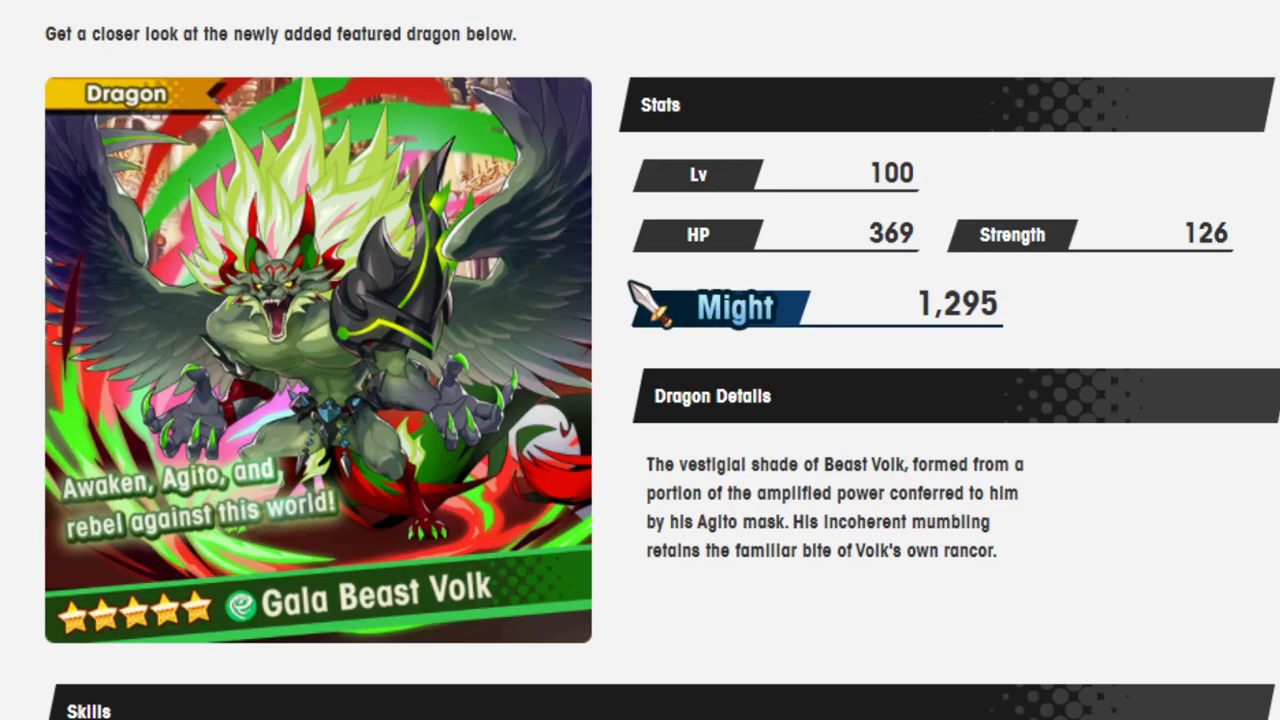
pyautogui.scroll(3)
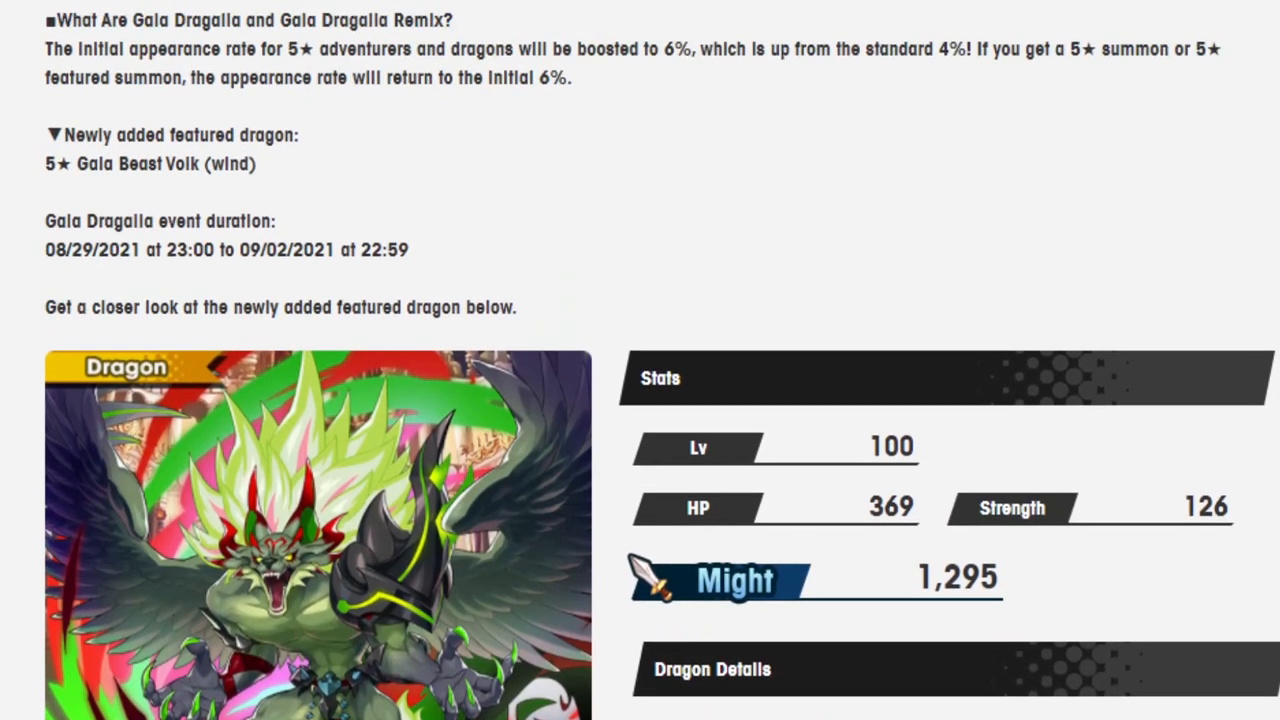
pyautogui.scroll(-3)
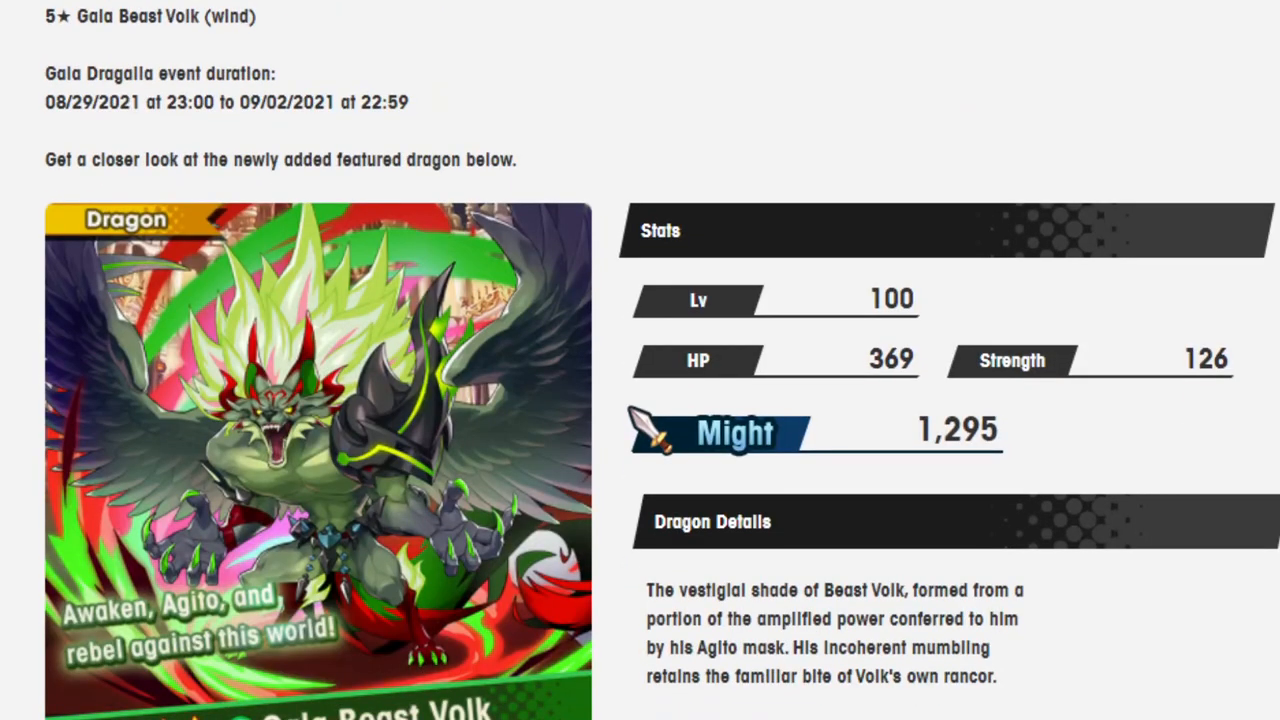
pyautogui.scroll(-3)
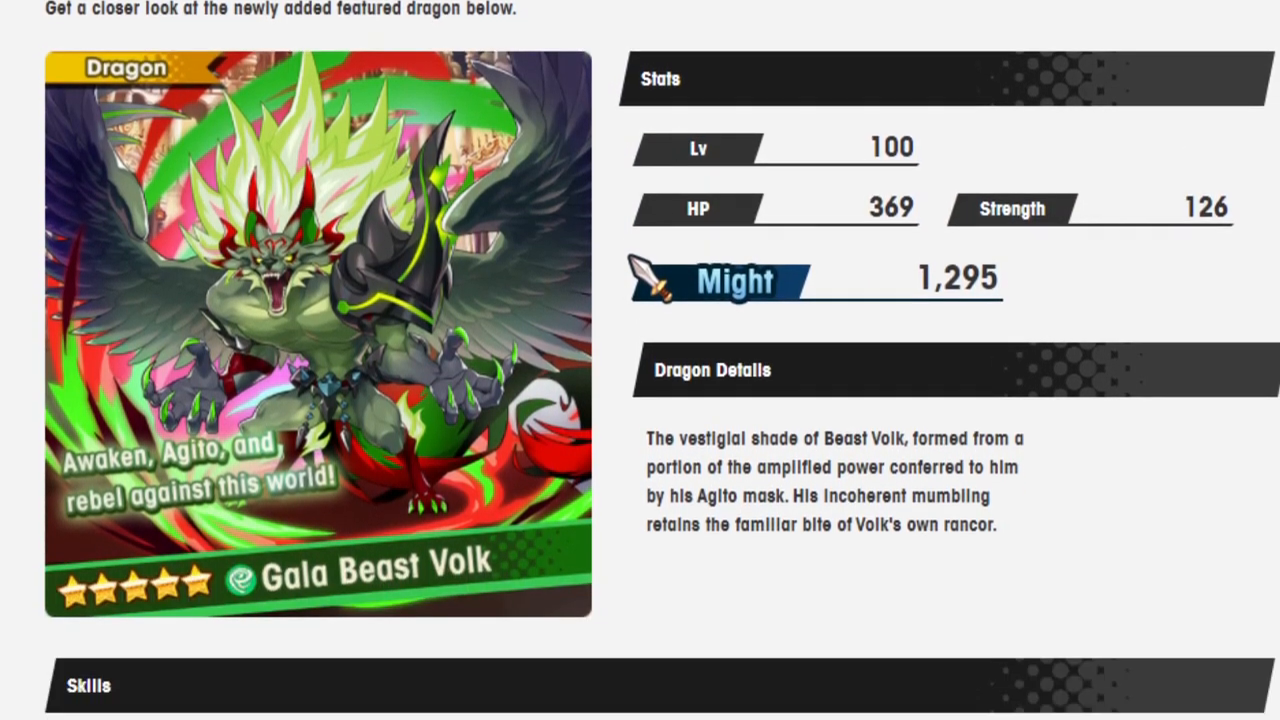
pyautogui.scroll(-3)
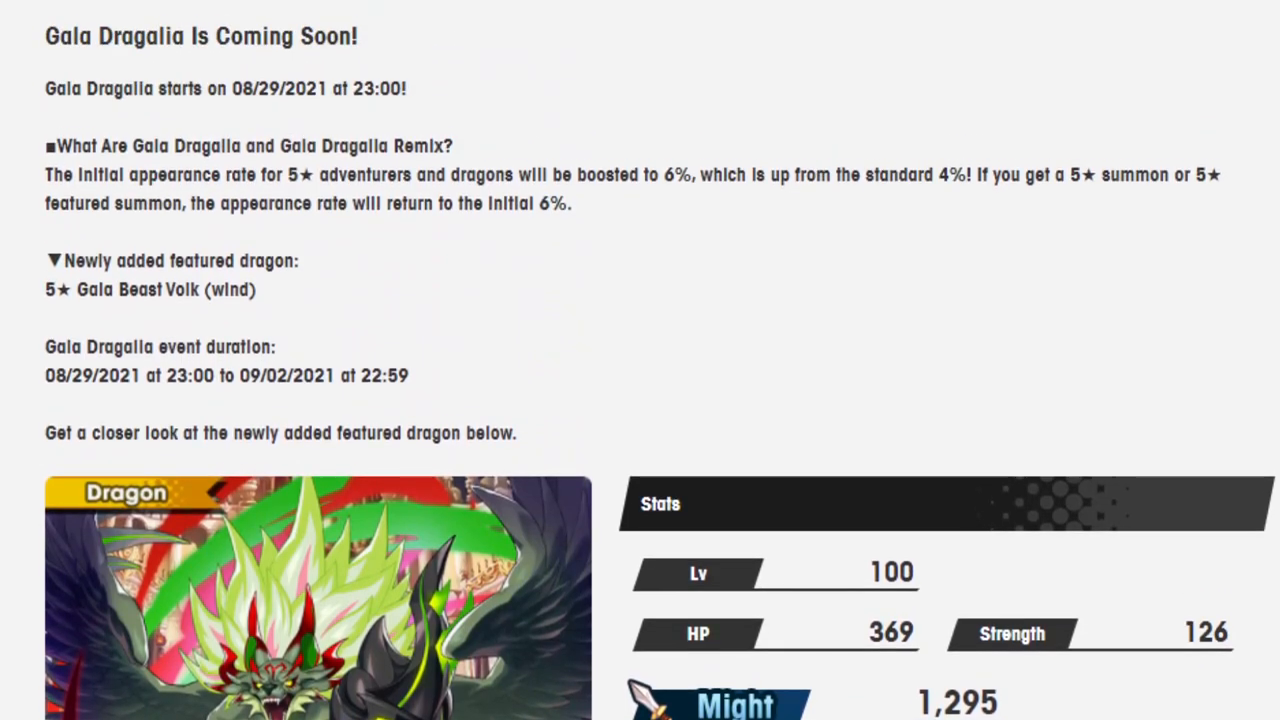
pyautogui.scroll(-3)
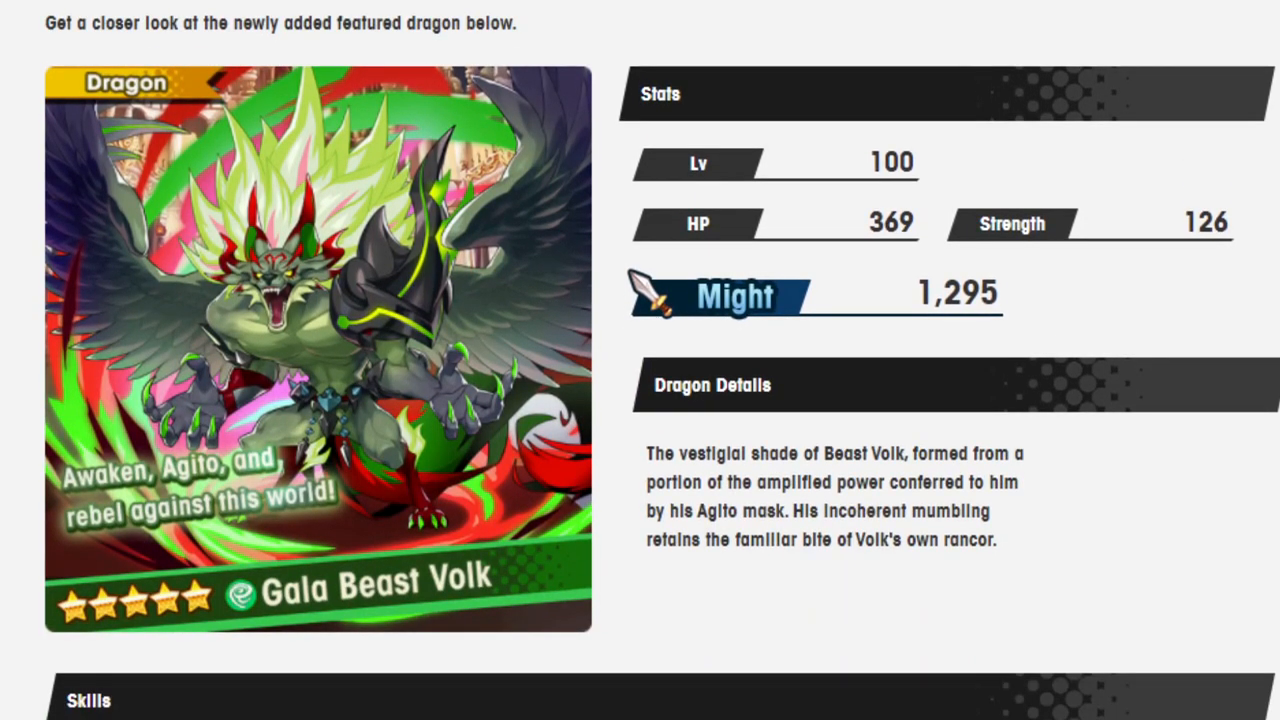